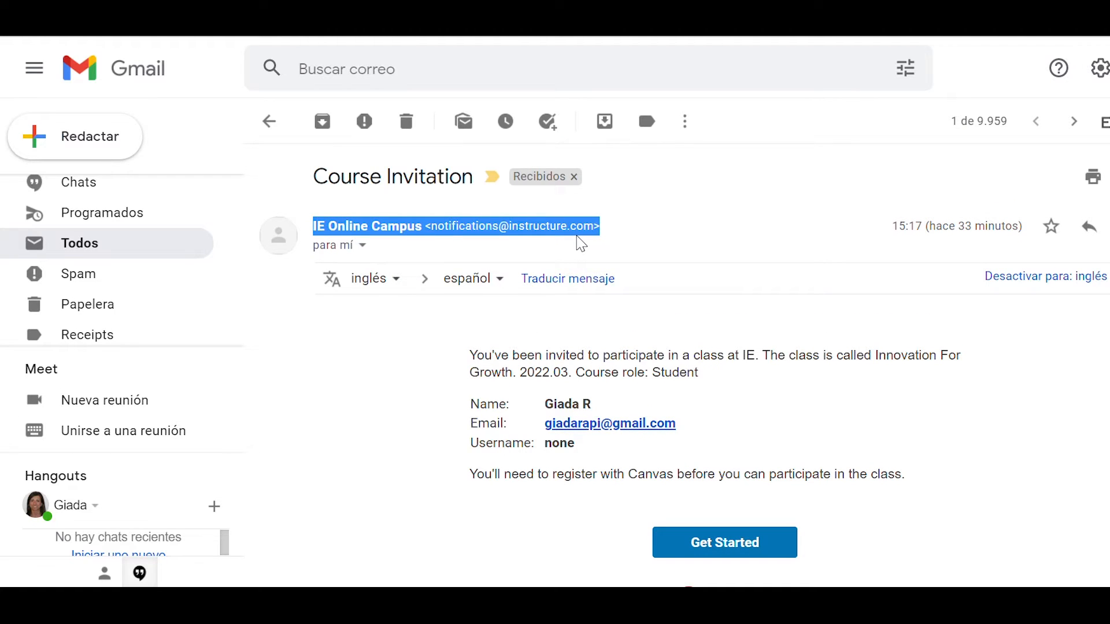
mouse_move(419, 335)
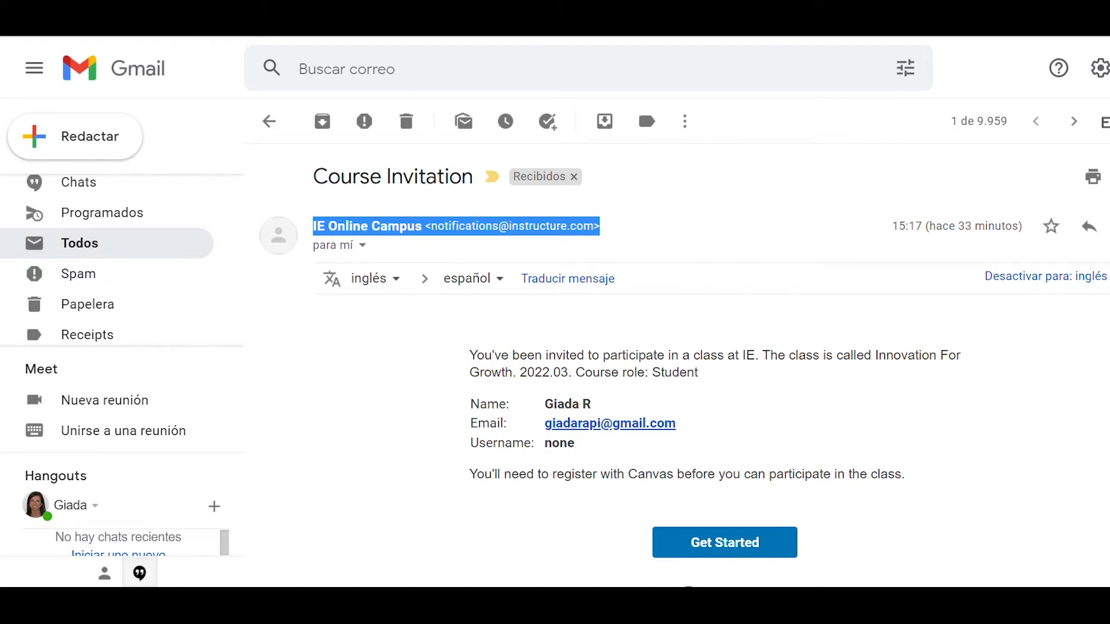
- Accept the Innovation For Growth invitation and start filling in the sign-up password
scroll("down", 3)
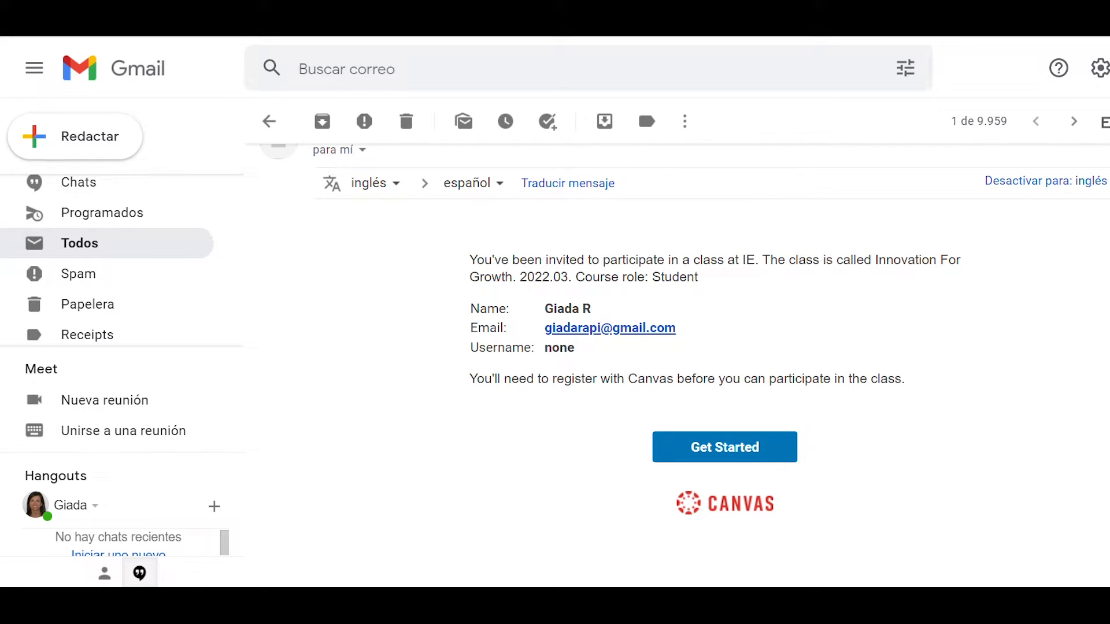
left_click(724, 447)
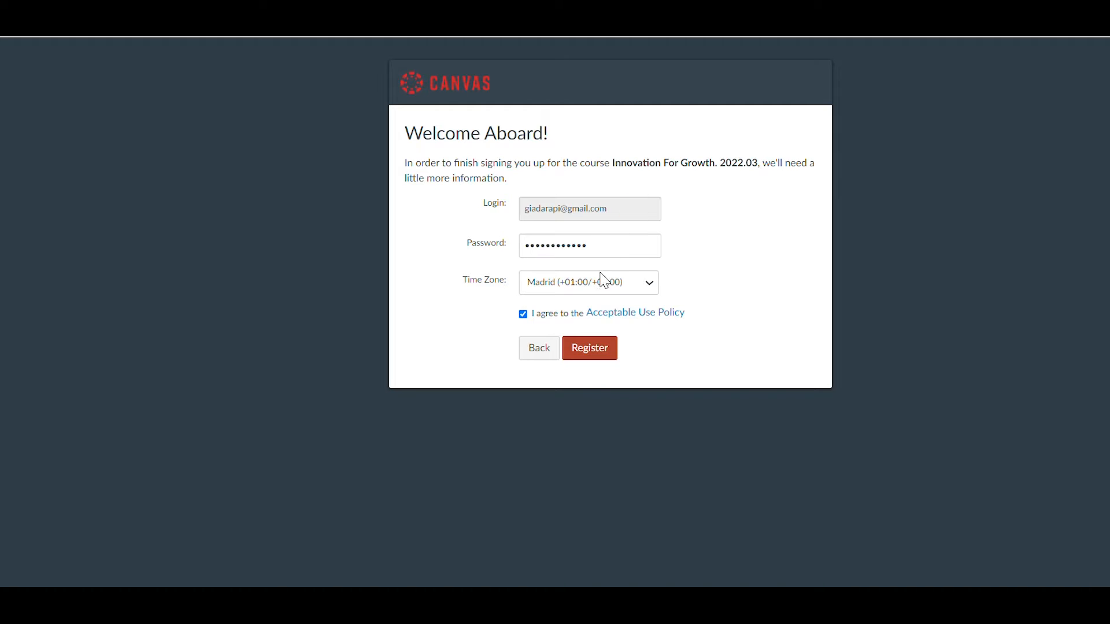
left_click(589, 246)
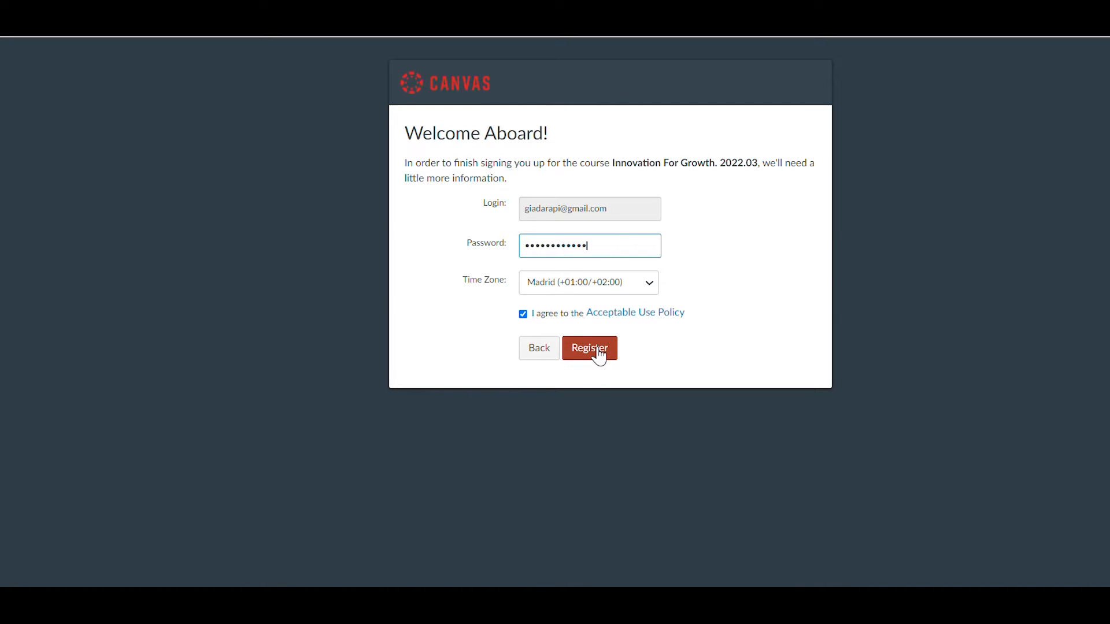
mouse_move(155, 103)
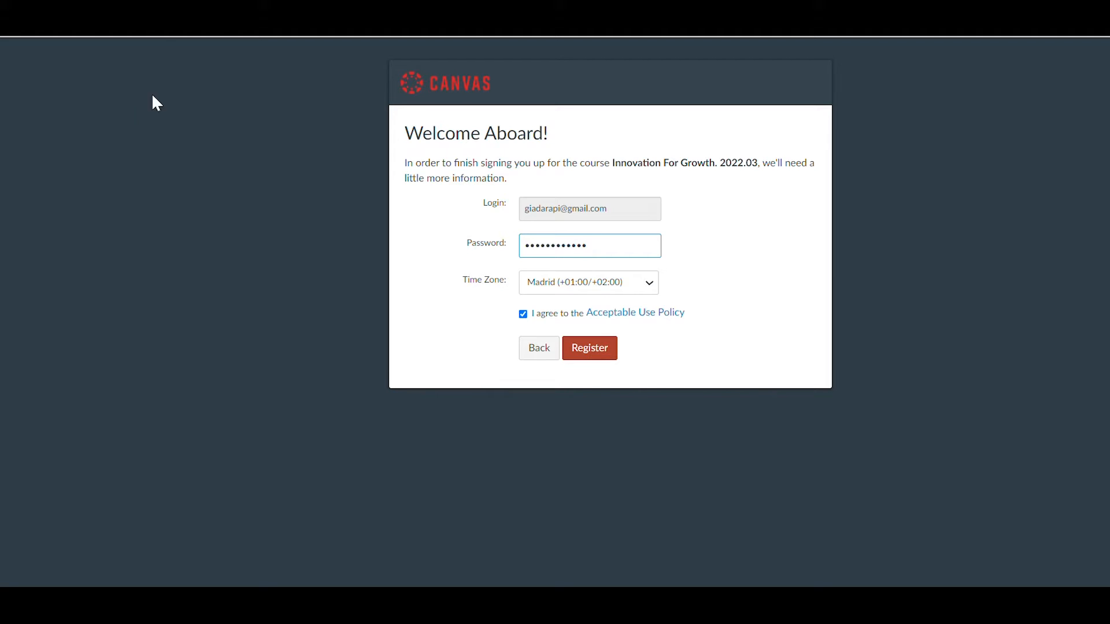
- Complete registration, go to the Dashboard, and browse the Innovation For Growth course home page
left_click(589, 348)
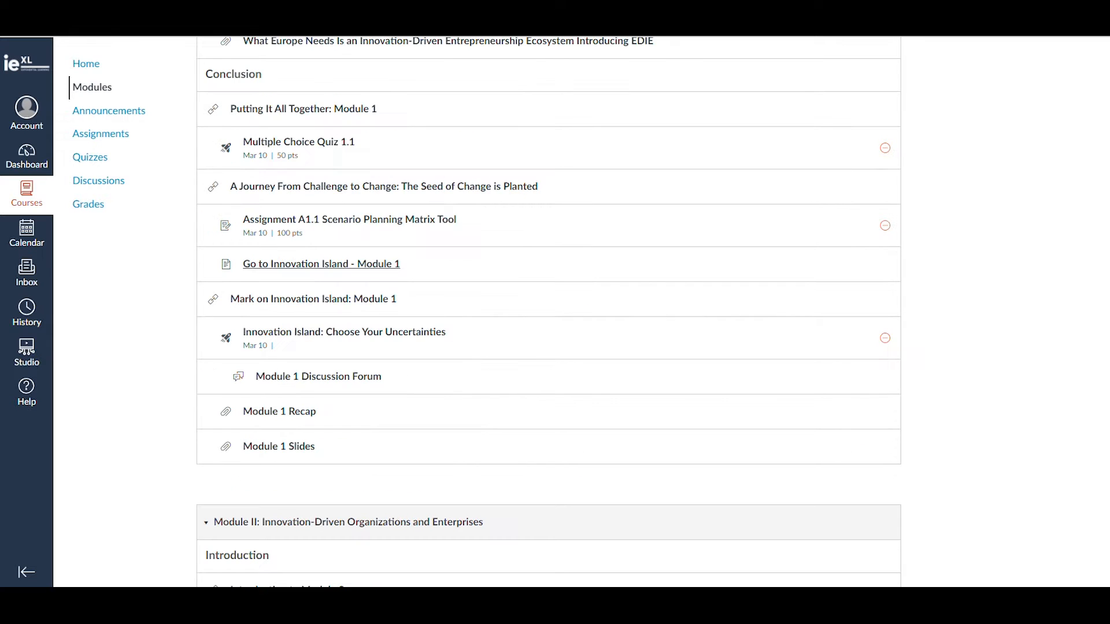
scroll("up", 3)
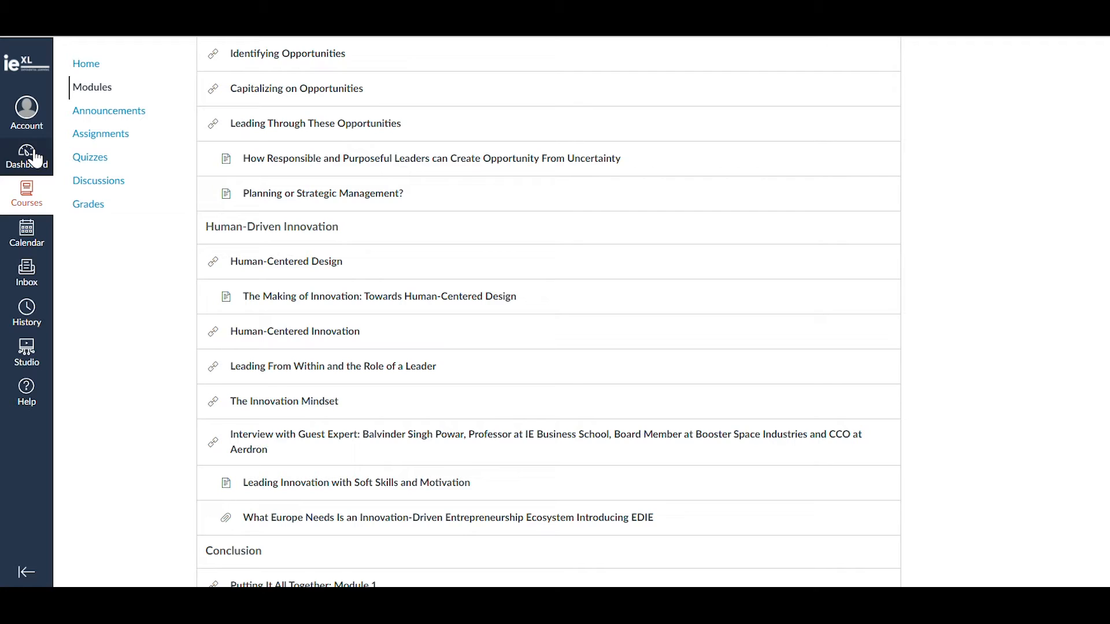
left_click(26, 155)
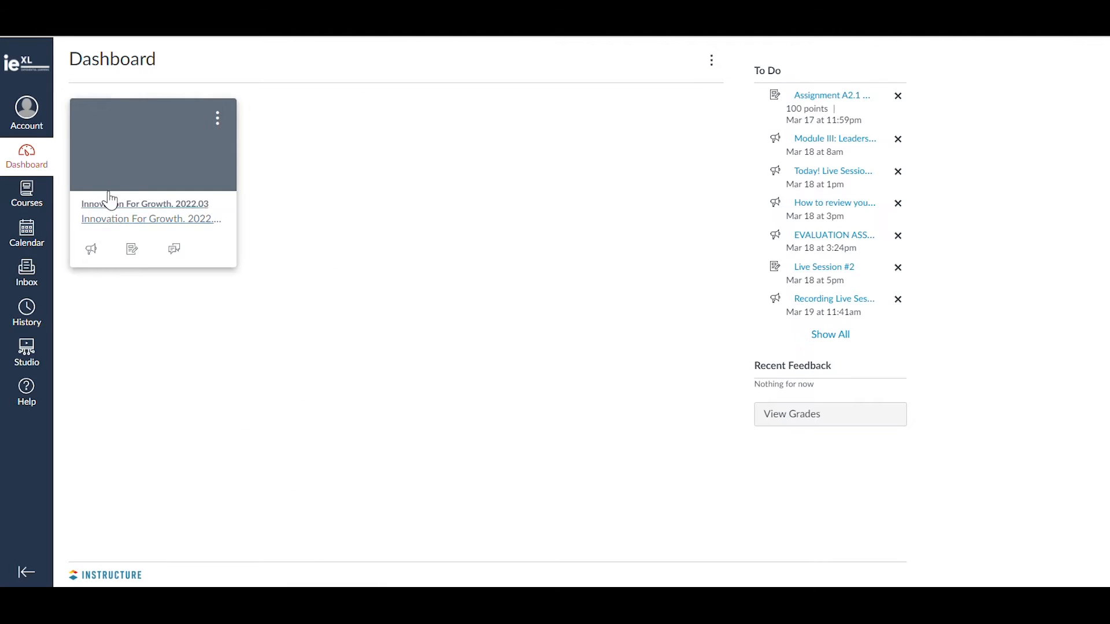
mouse_move(158, 155)
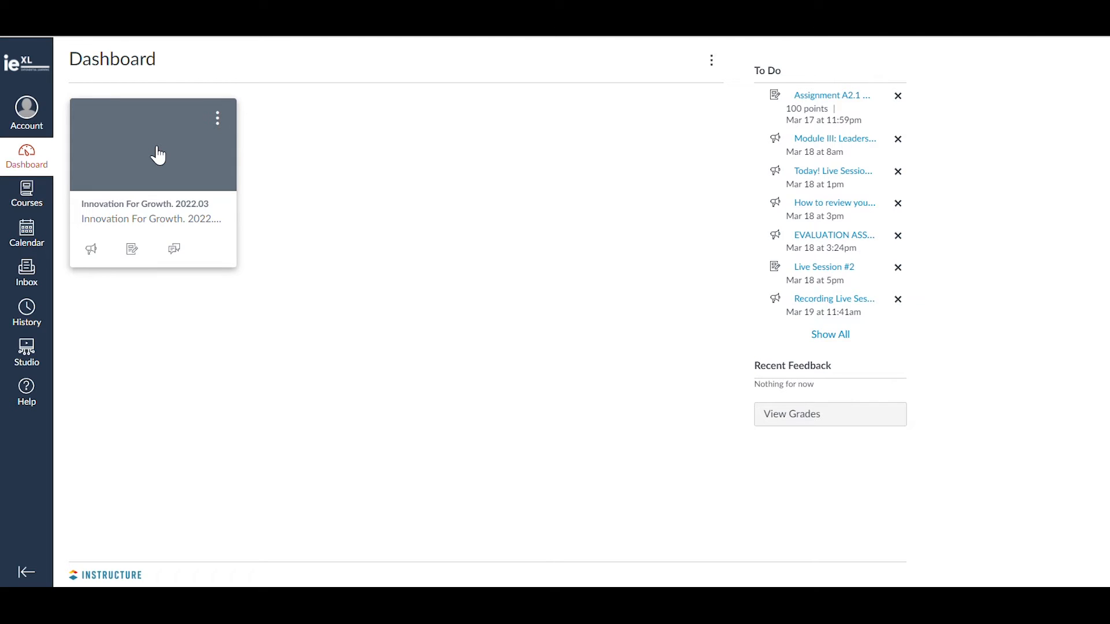
left_click(152, 145)
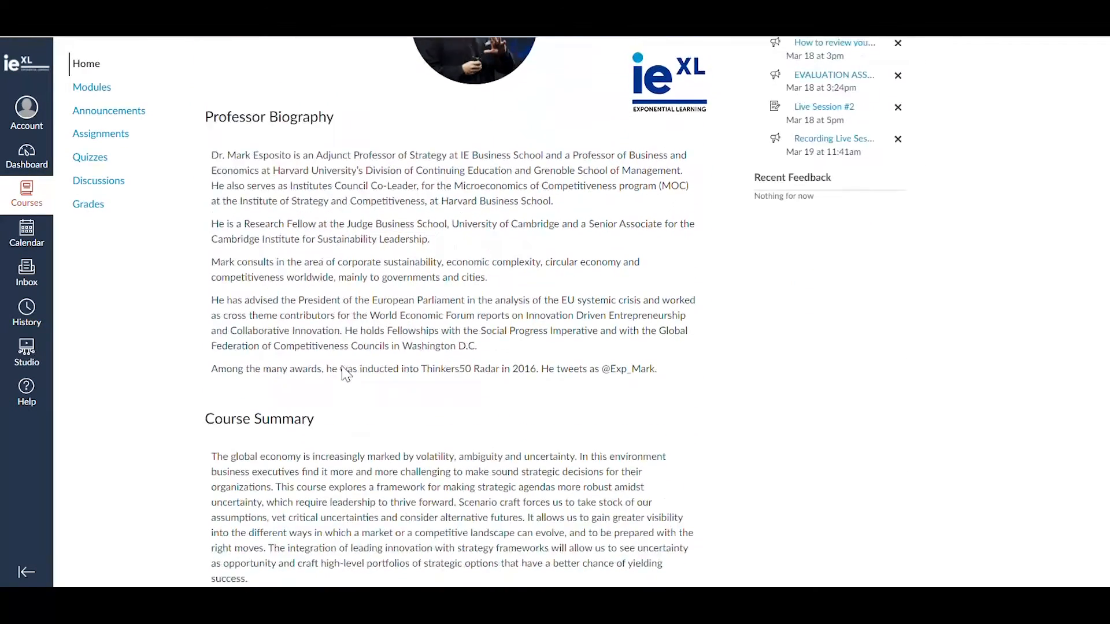
scroll("down", 3)
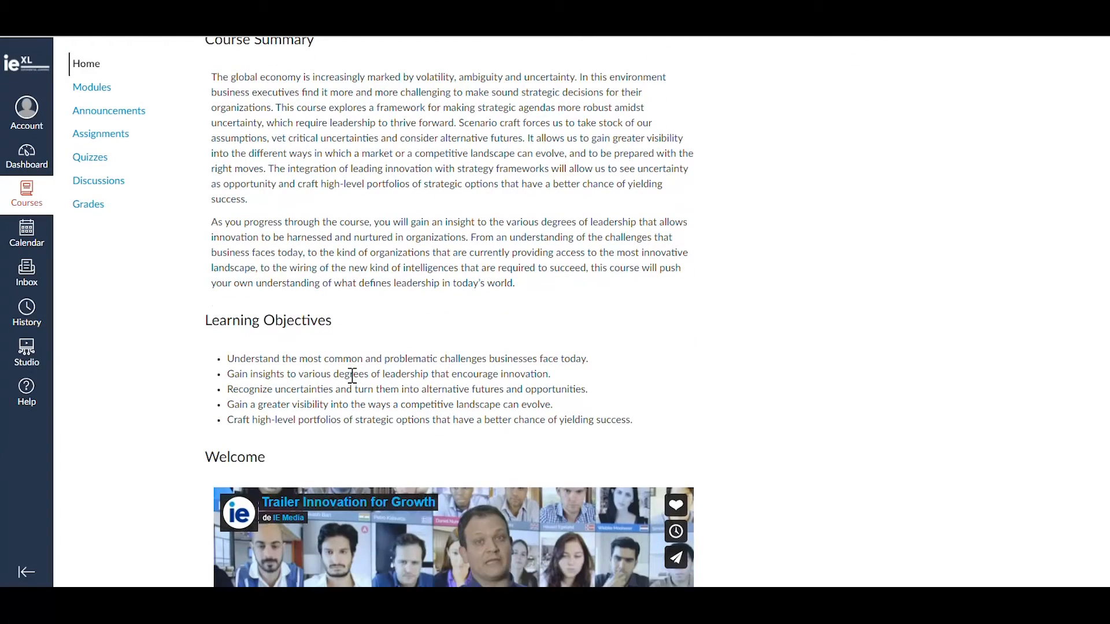
mouse_move(92, 87)
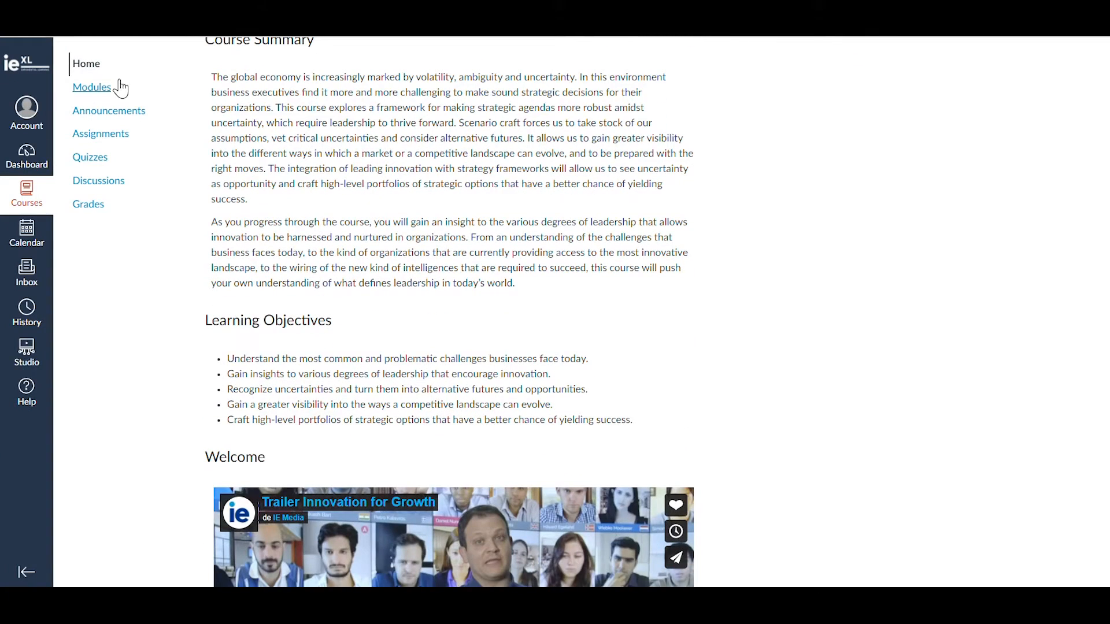
- Open Modules and the Agenda file under Module 0: Orientation
left_click(91, 88)
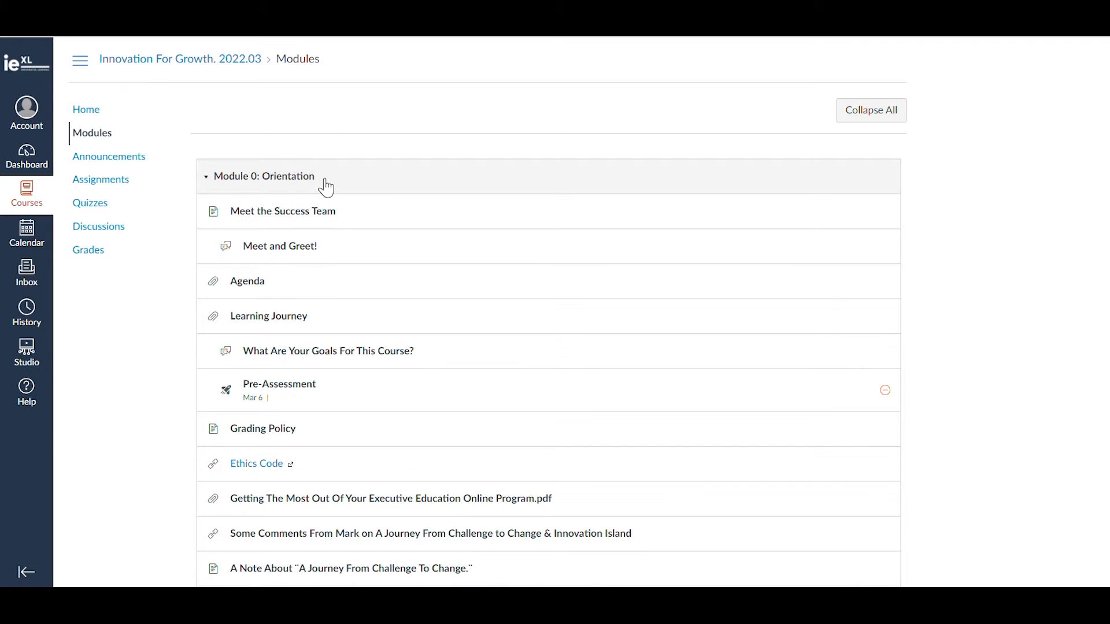
mouse_move(387, 185)
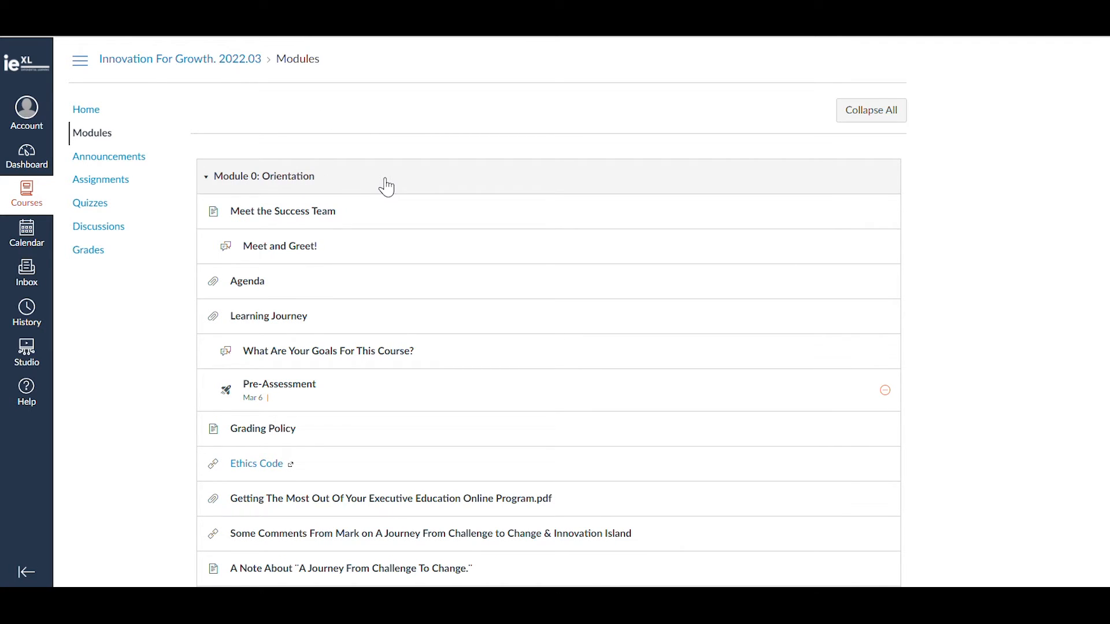
mouse_move(246, 281)
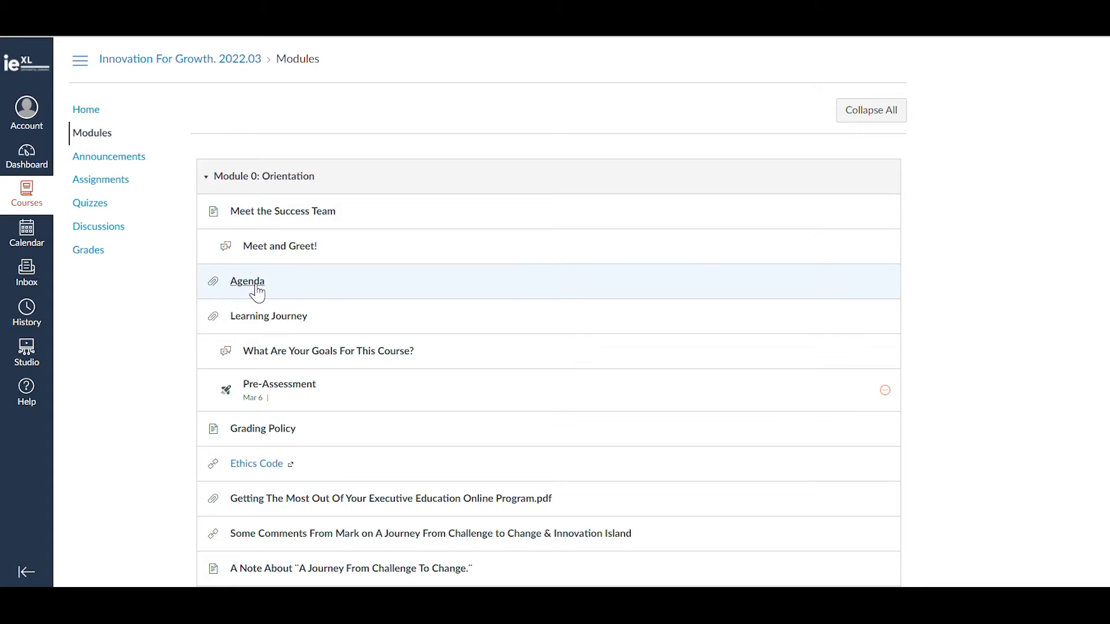
mouse_move(280, 245)
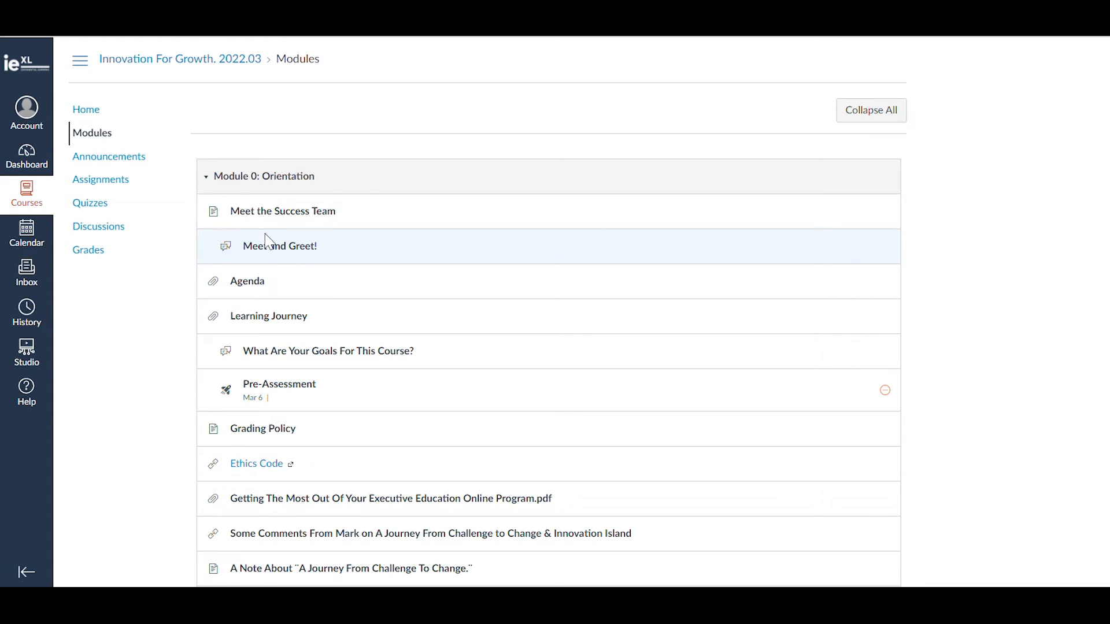
mouse_move(294, 393)
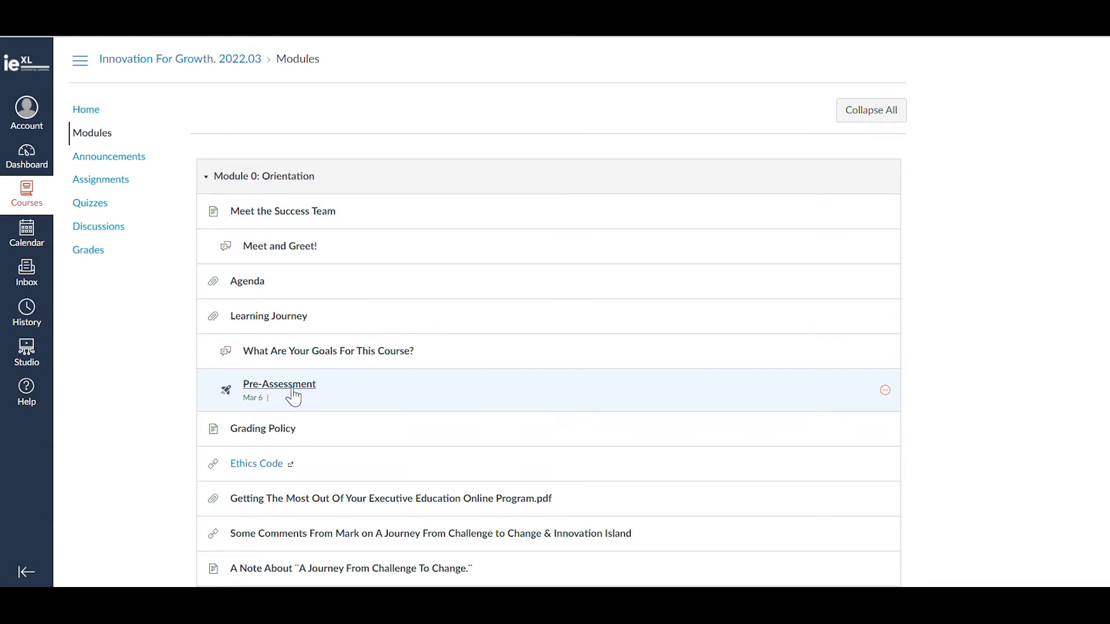
mouse_move(673, 438)
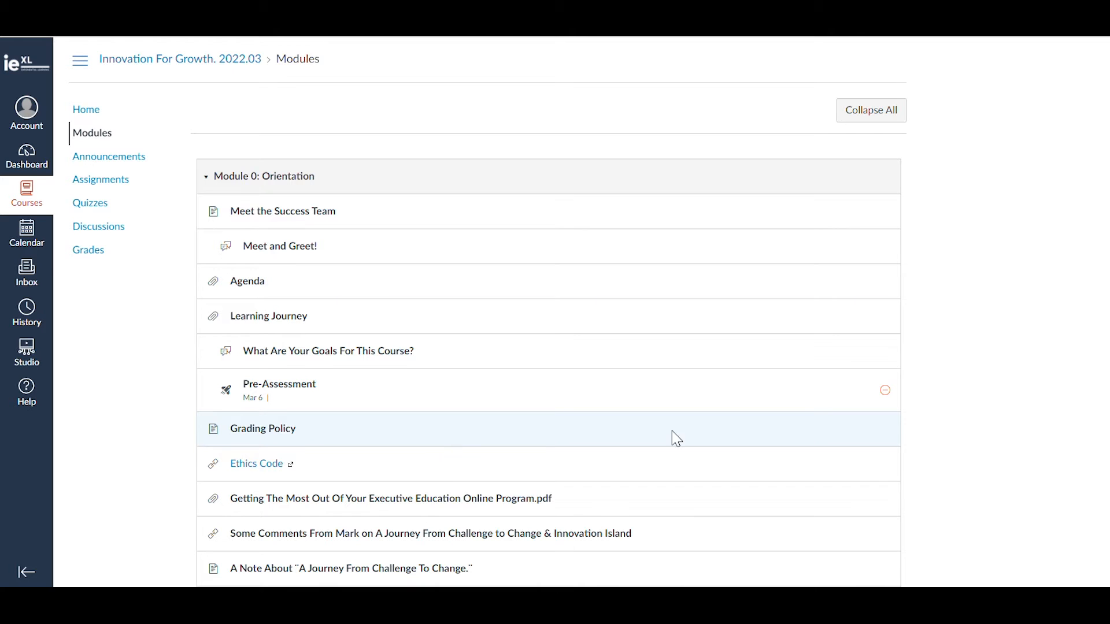
left_click(246, 280)
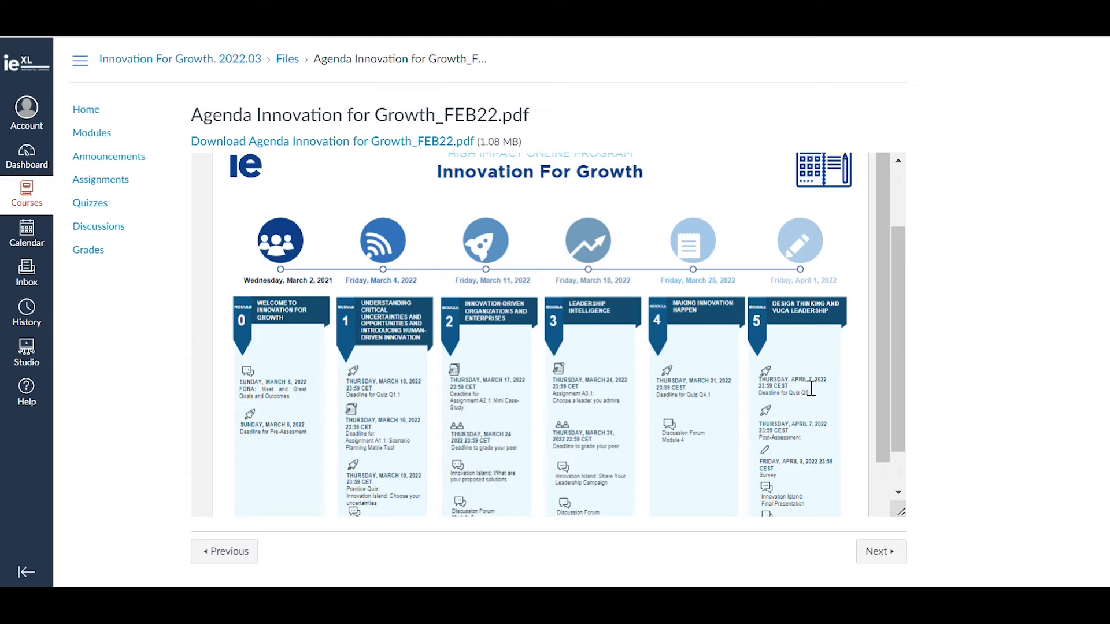
mouse_move(464, 407)
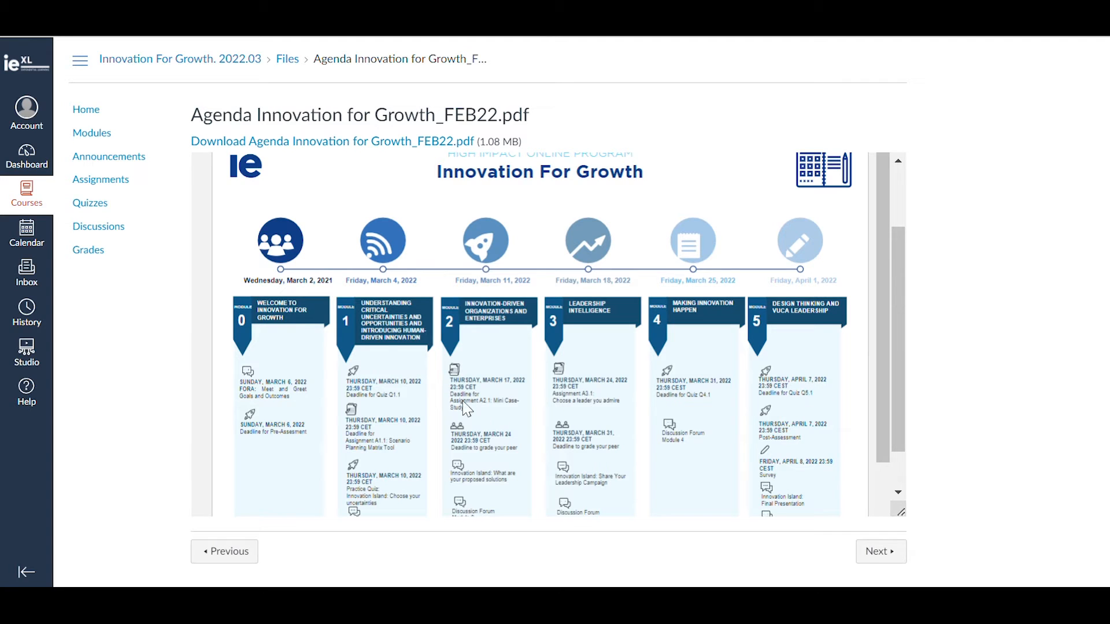
mouse_move(545, 157)
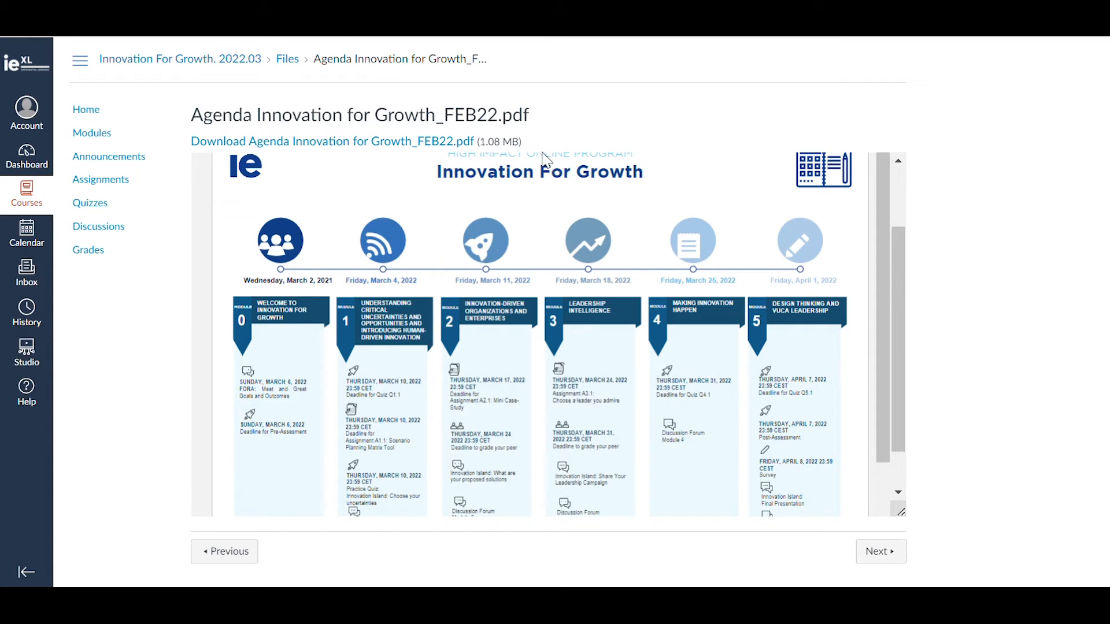
- Return to the Modules list after previewing the Agenda Innovation for Growth_FEB22.pdf
left_click(92, 133)
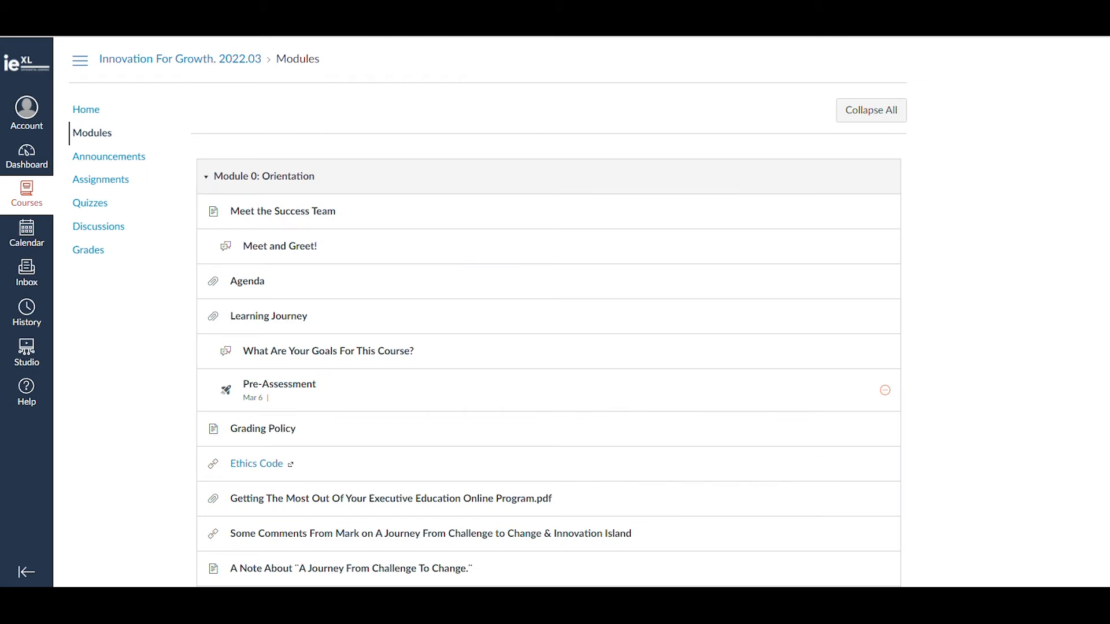
- Scroll down Modules to What Are Critical Uncertainties.pdf in Module I
scroll("down", 3)
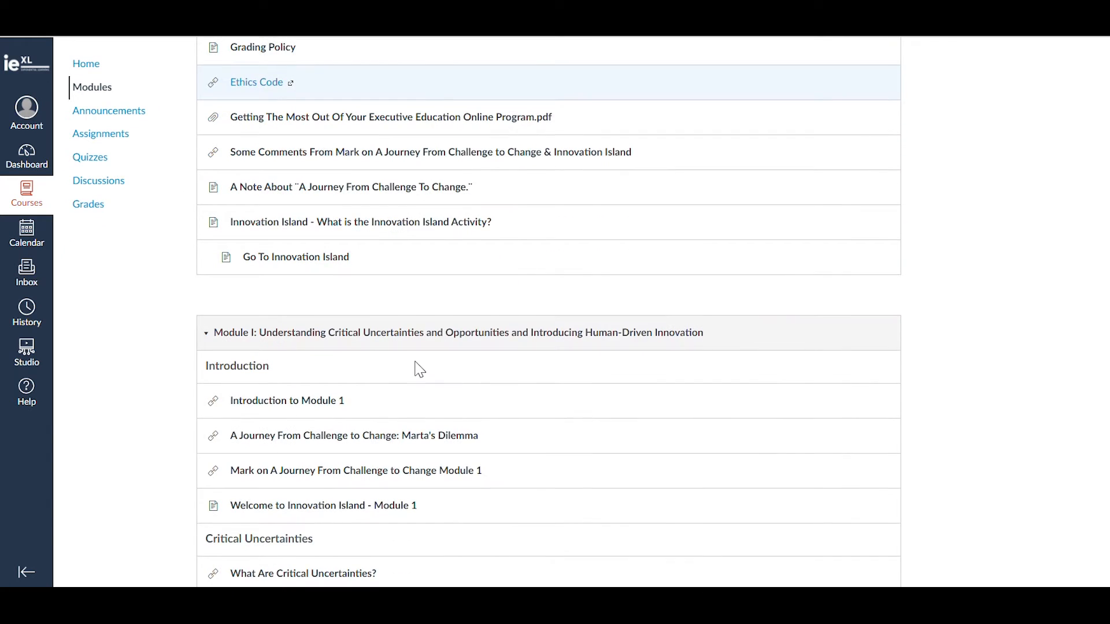
scroll("down", 3)
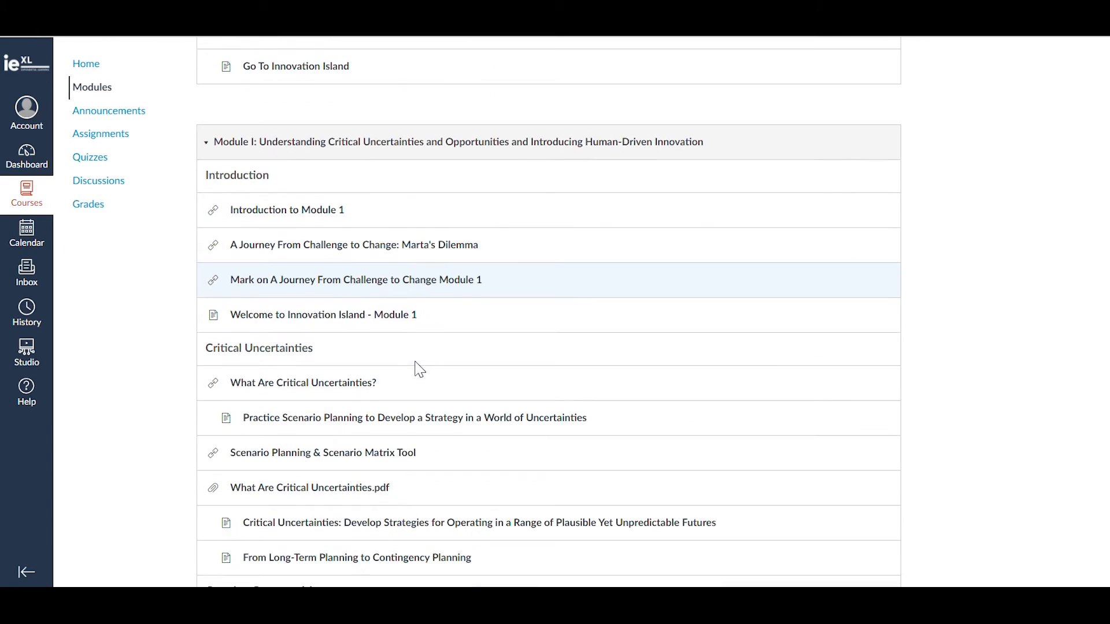
mouse_move(720, 154)
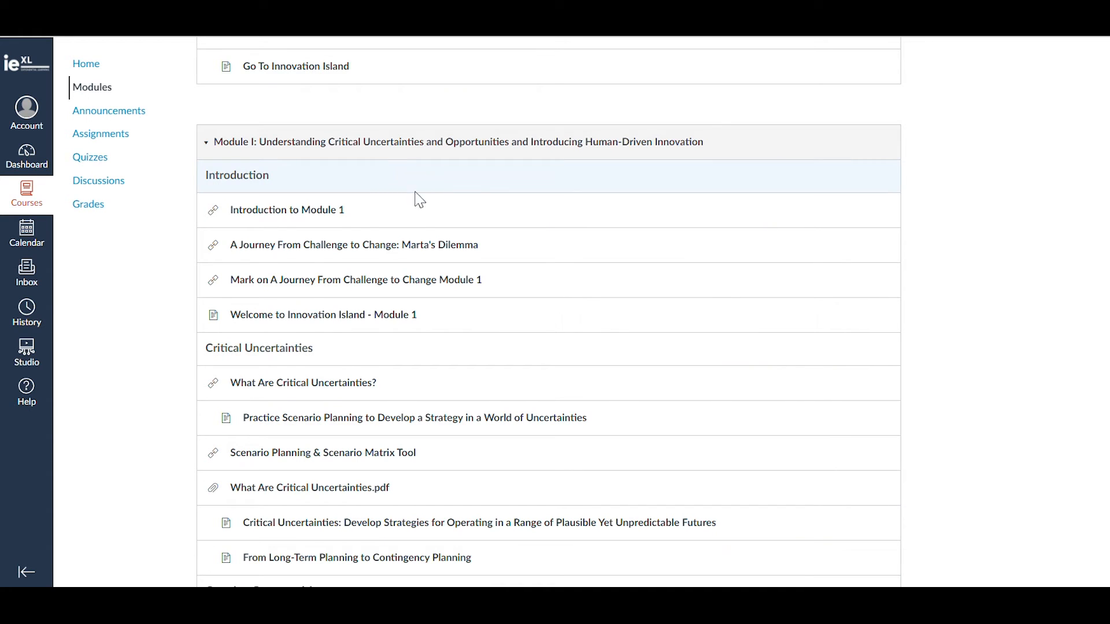
scroll("down", 3)
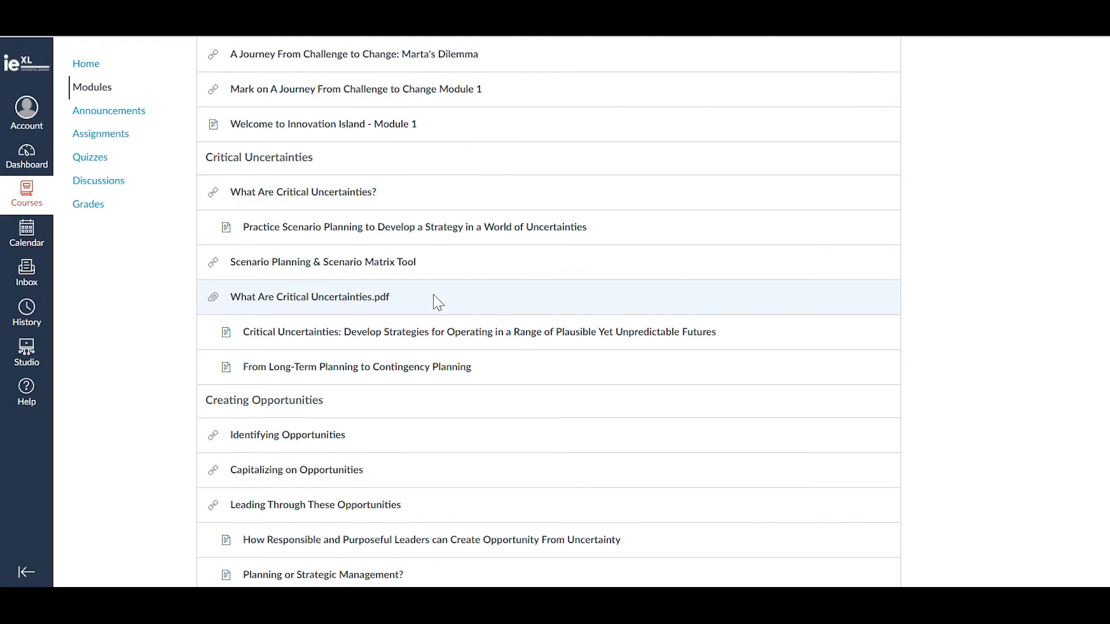
scroll("down", 3)
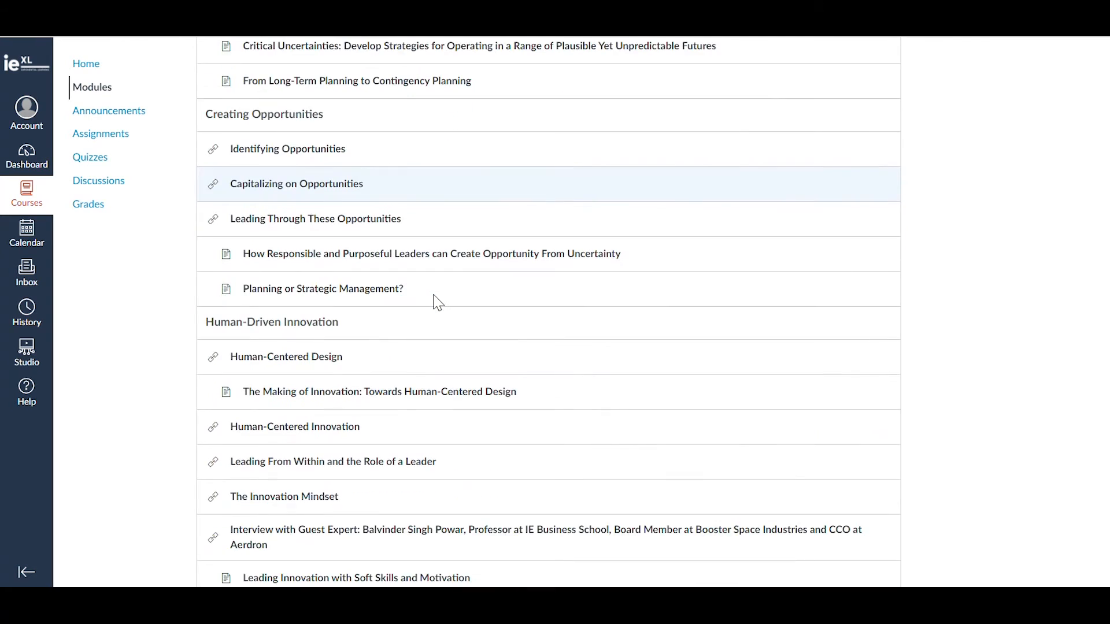
scroll("down", 3)
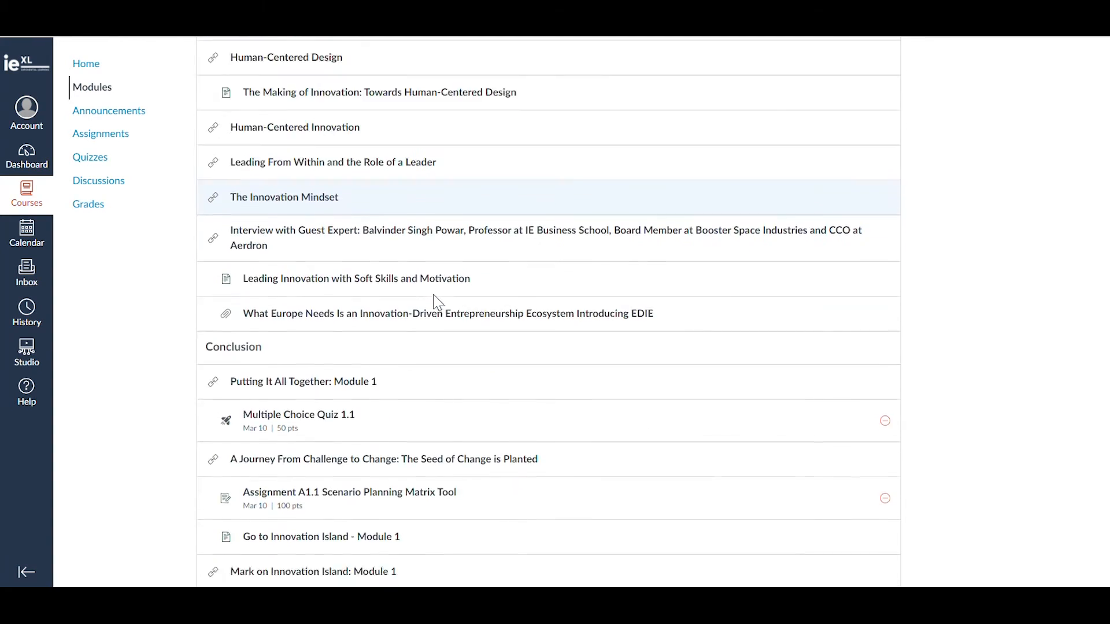
scroll("down", 3)
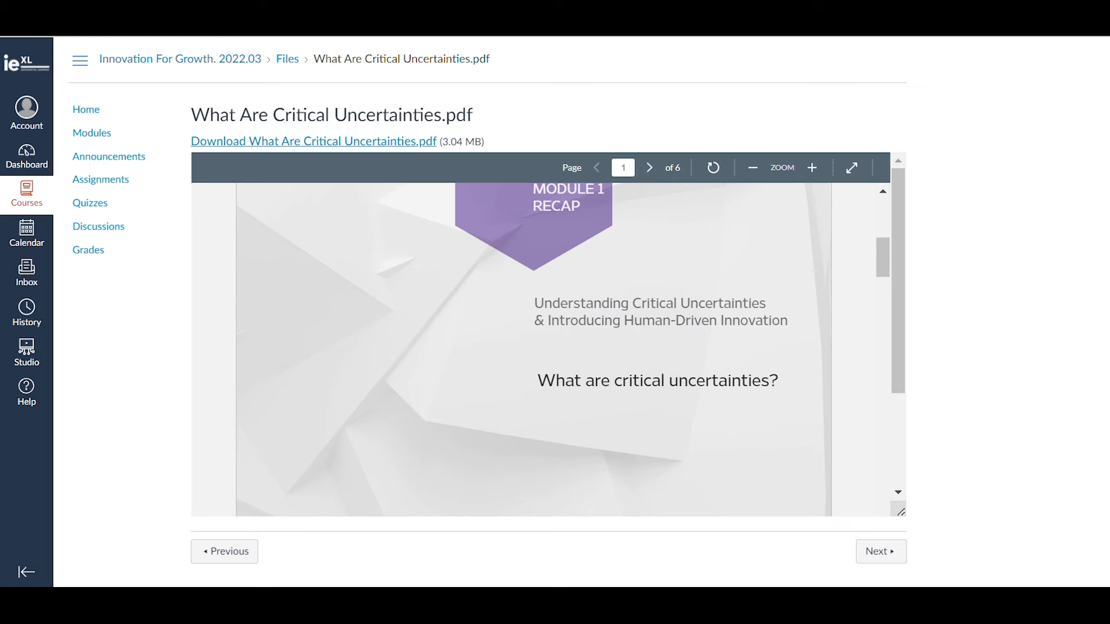
- Open Announcements and scroll through older posts like peer review reminders and session recordings
left_click(108, 157)
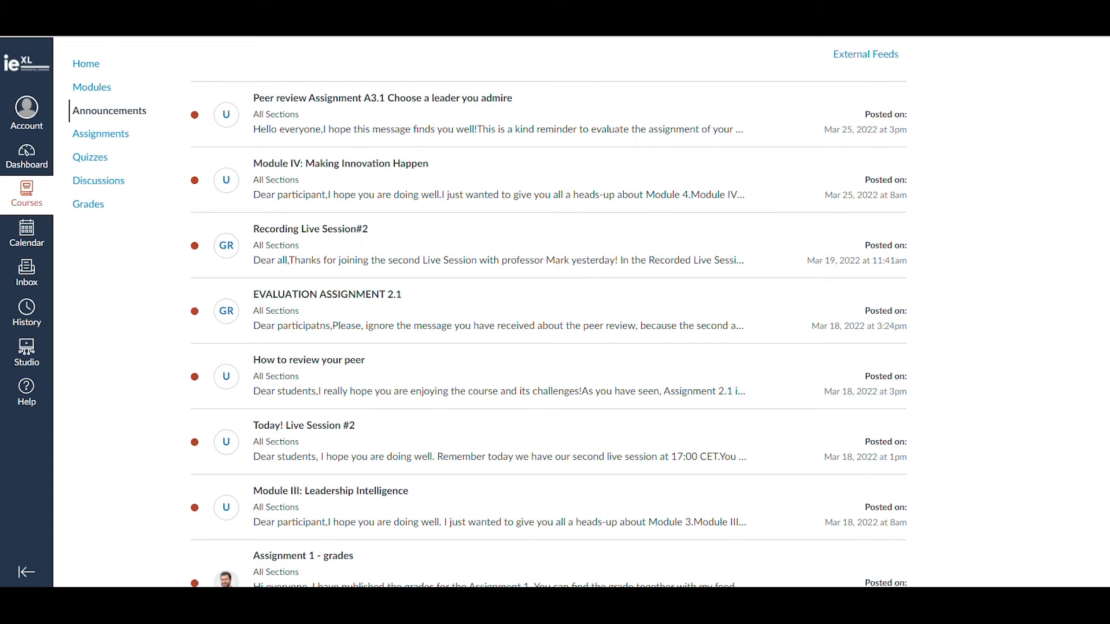
mouse_move(109, 110)
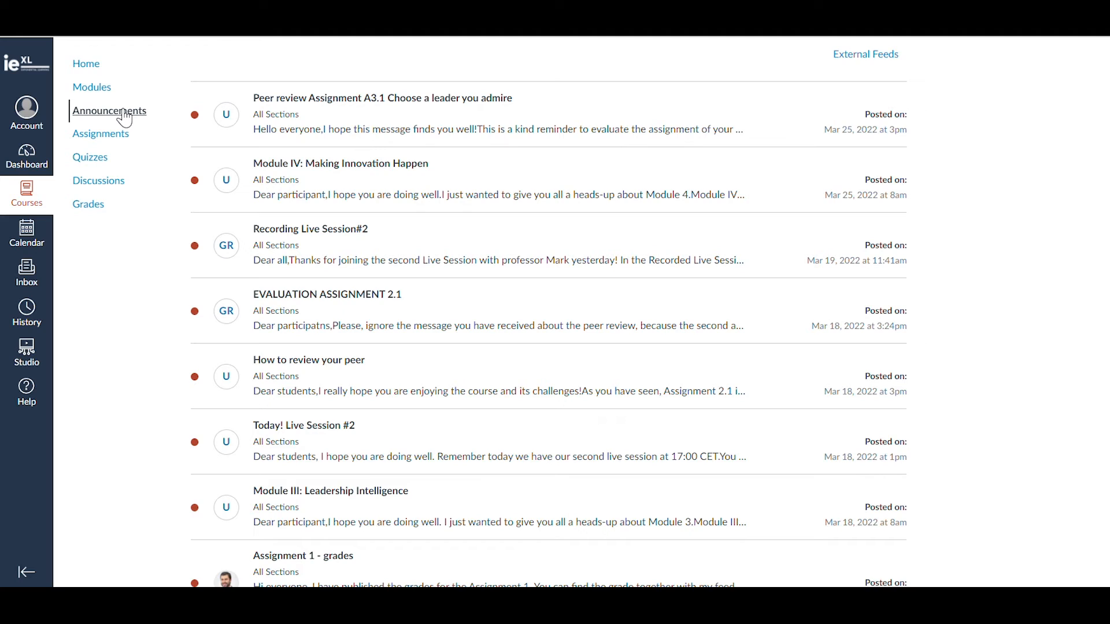
mouse_move(1002, 221)
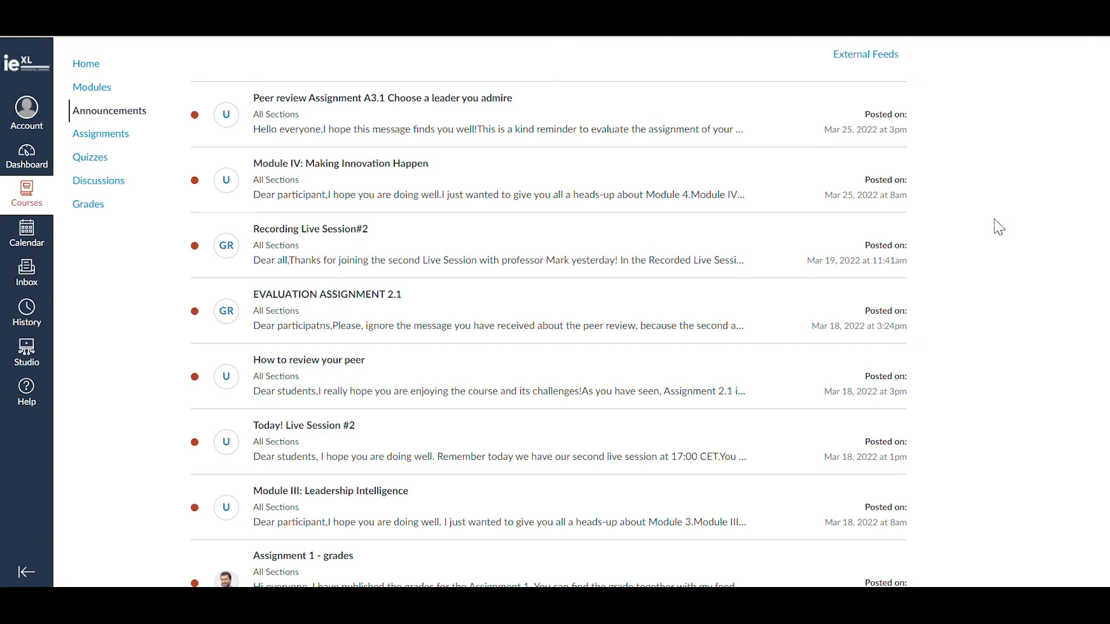
scroll("down", 3)
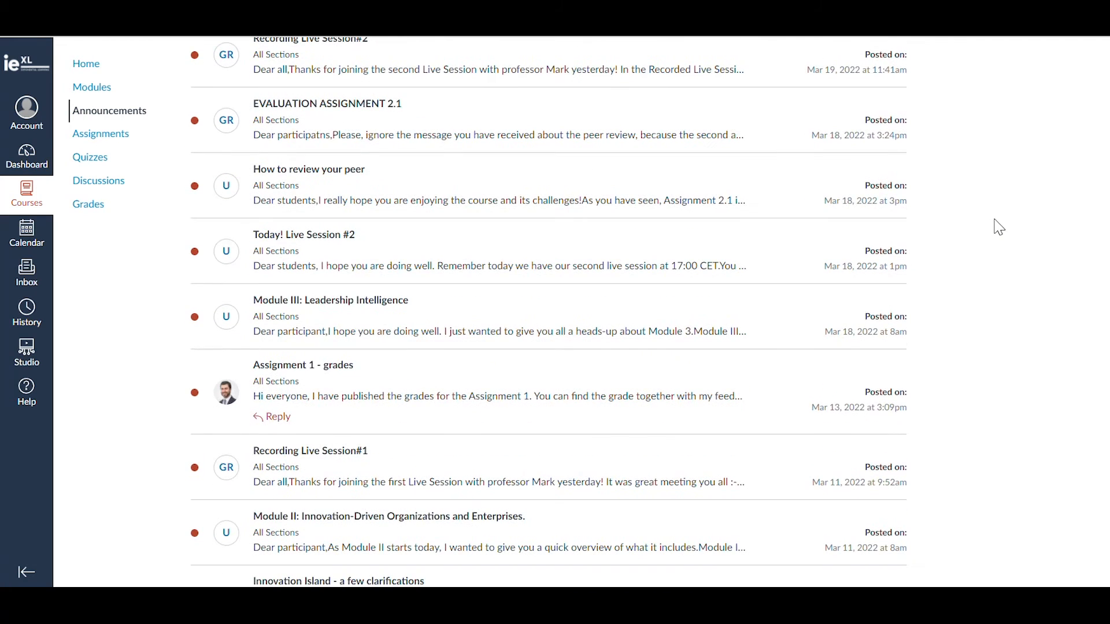
scroll("down", 3)
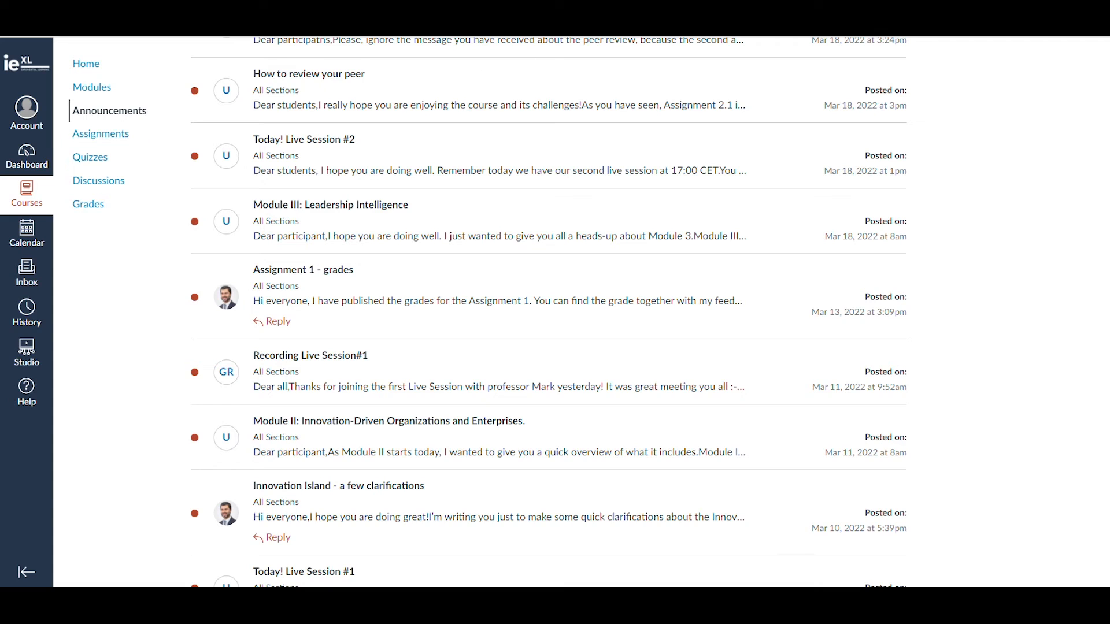
- Open Assignments and scroll from upcoming quizzes down to past closed assignments
left_click(100, 133)
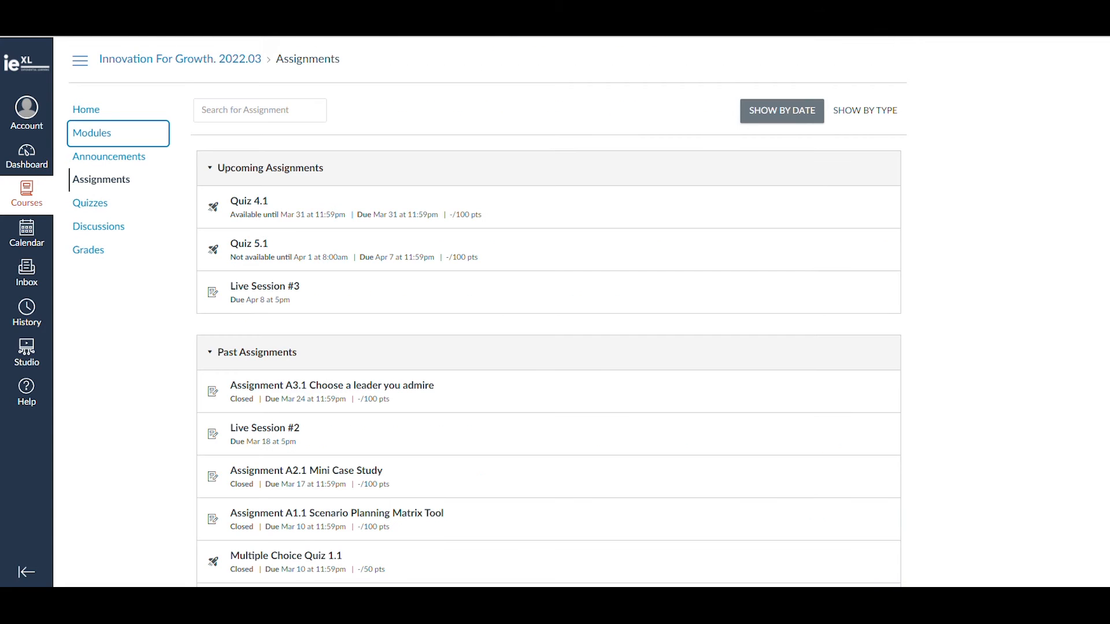
mouse_move(758, 319)
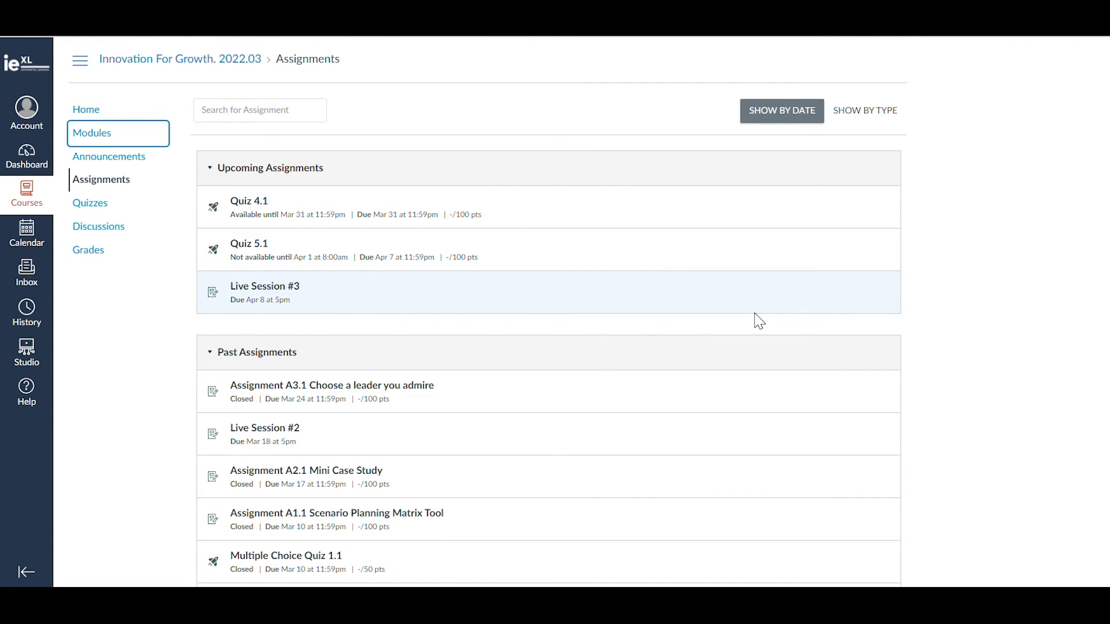
scroll("down", 3)
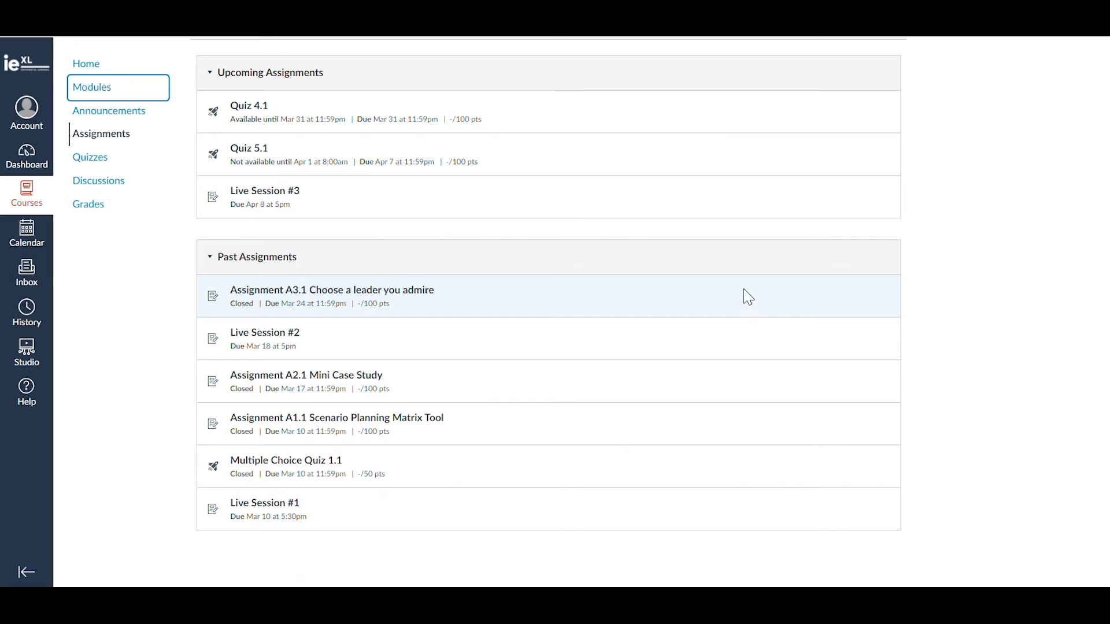
mouse_move(1090, 38)
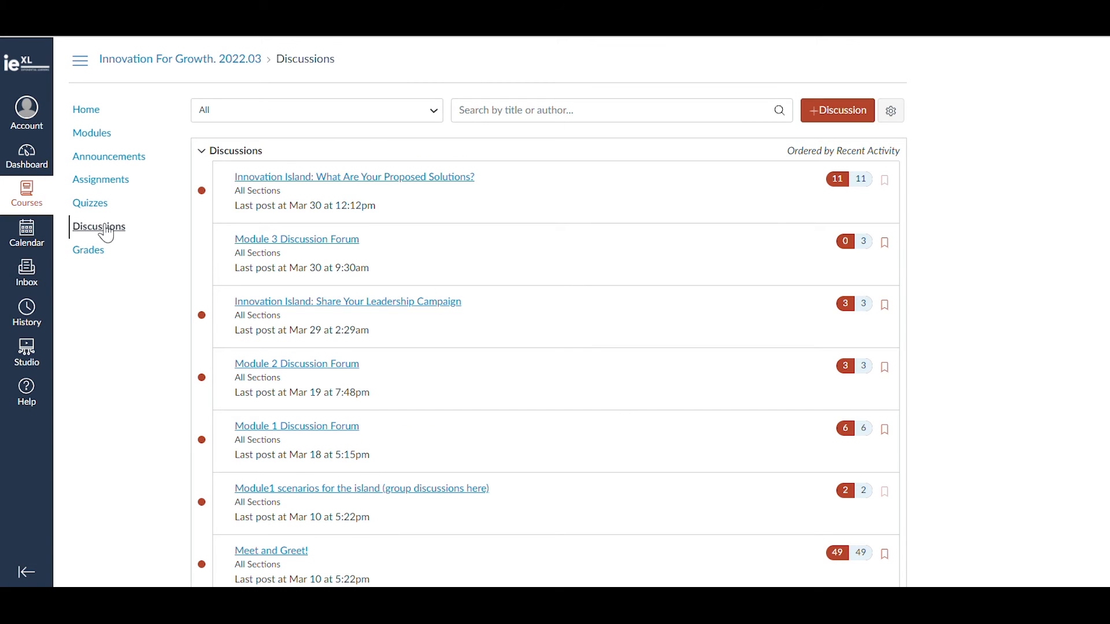
mouse_move(320, 185)
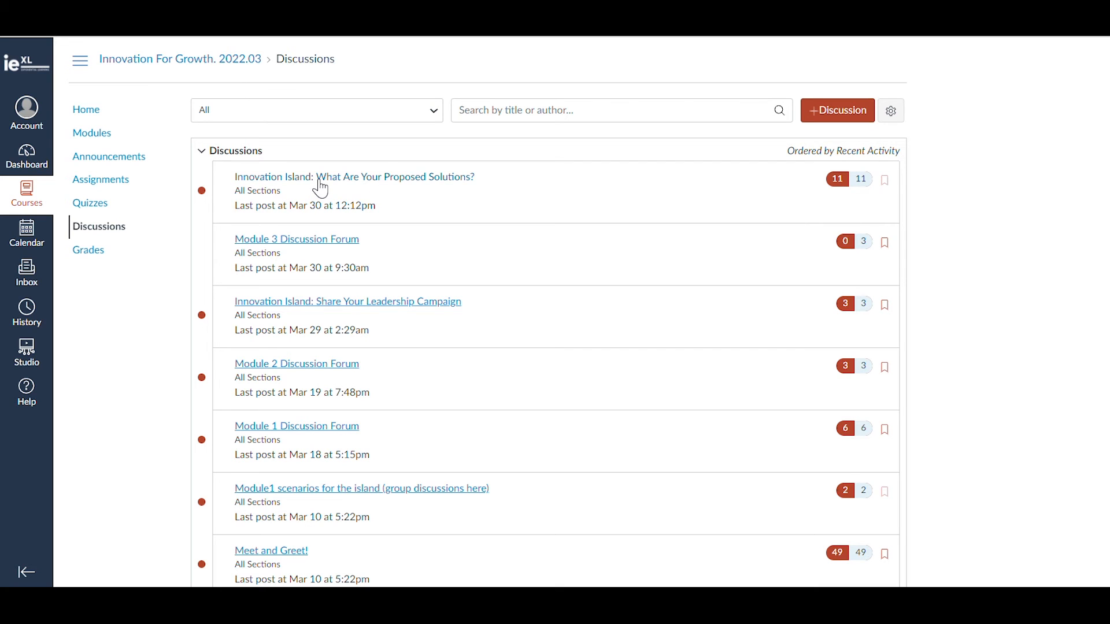
- View the Proposed Solutions discussion, then open Share Your Leadership Campaign from Discussions
left_click(354, 176)
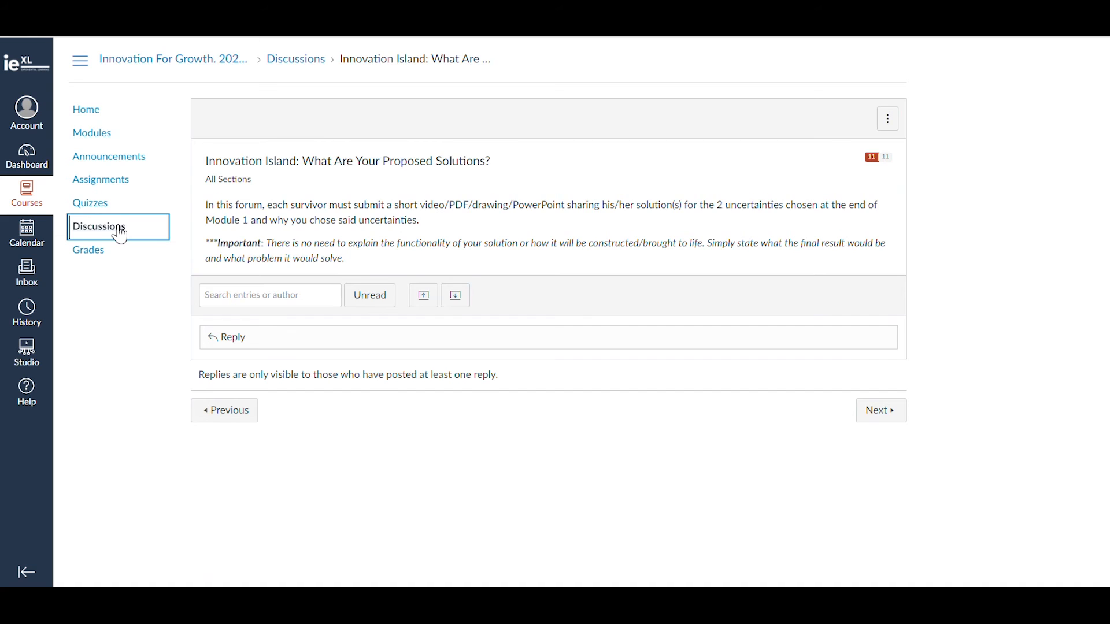
left_click(99, 226)
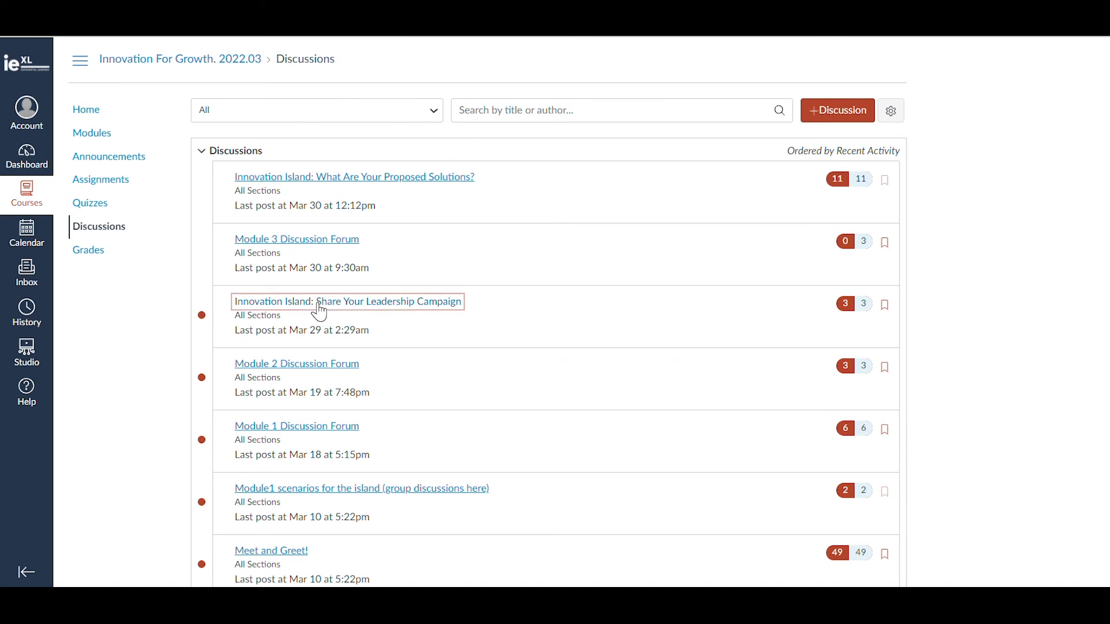
left_click(347, 301)
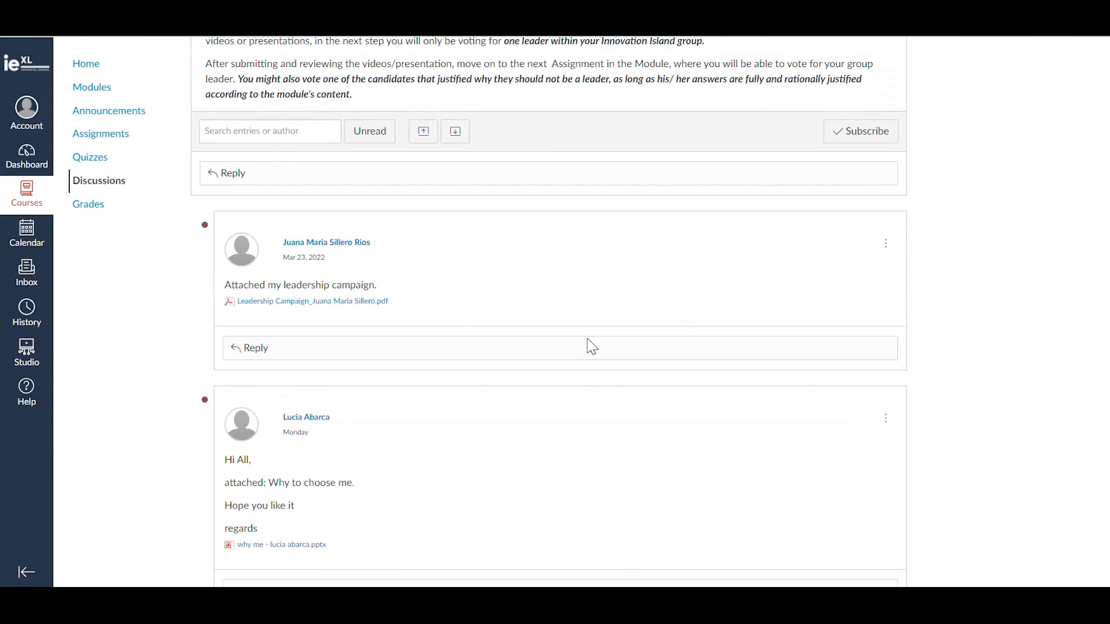
mouse_move(88, 205)
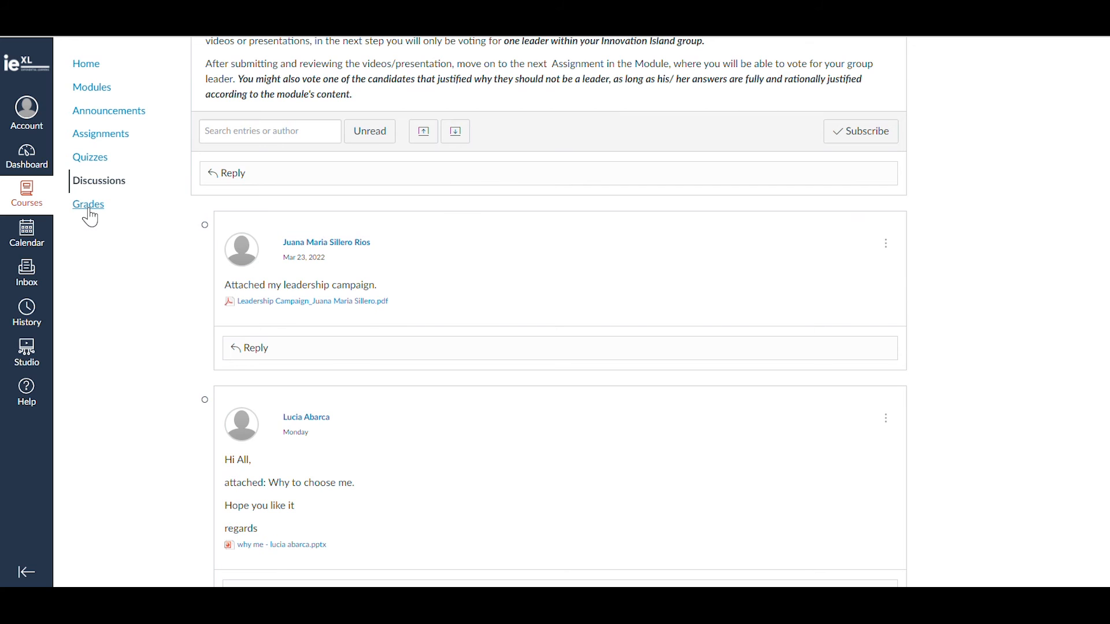
- Browse the course Grades table and March 2022 calendar, then go to the Inbox
left_click(88, 204)
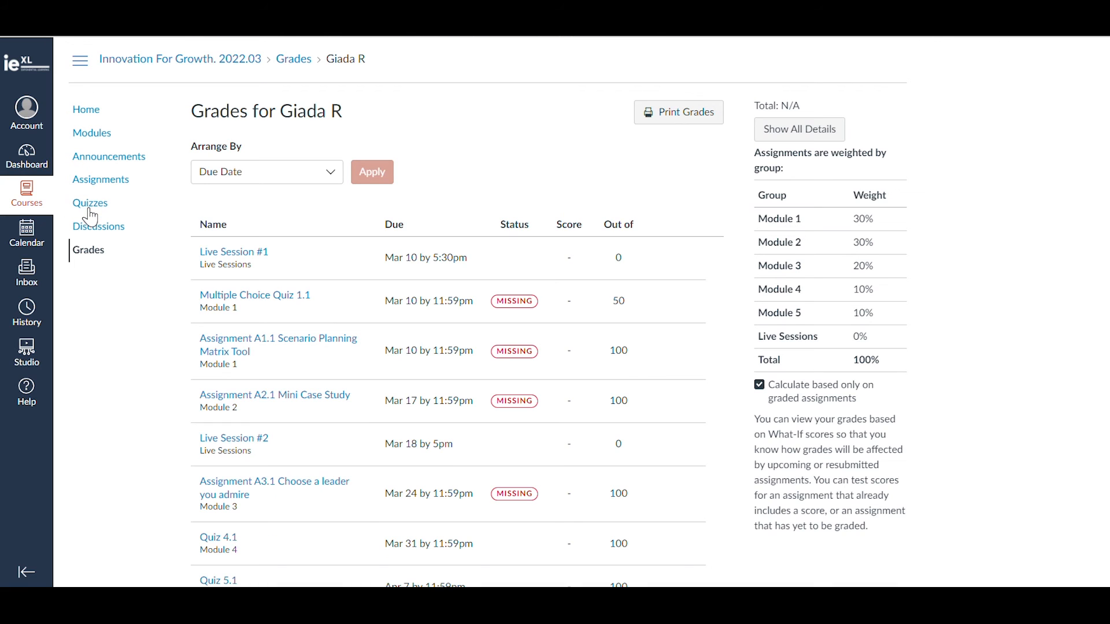
mouse_move(723, 275)
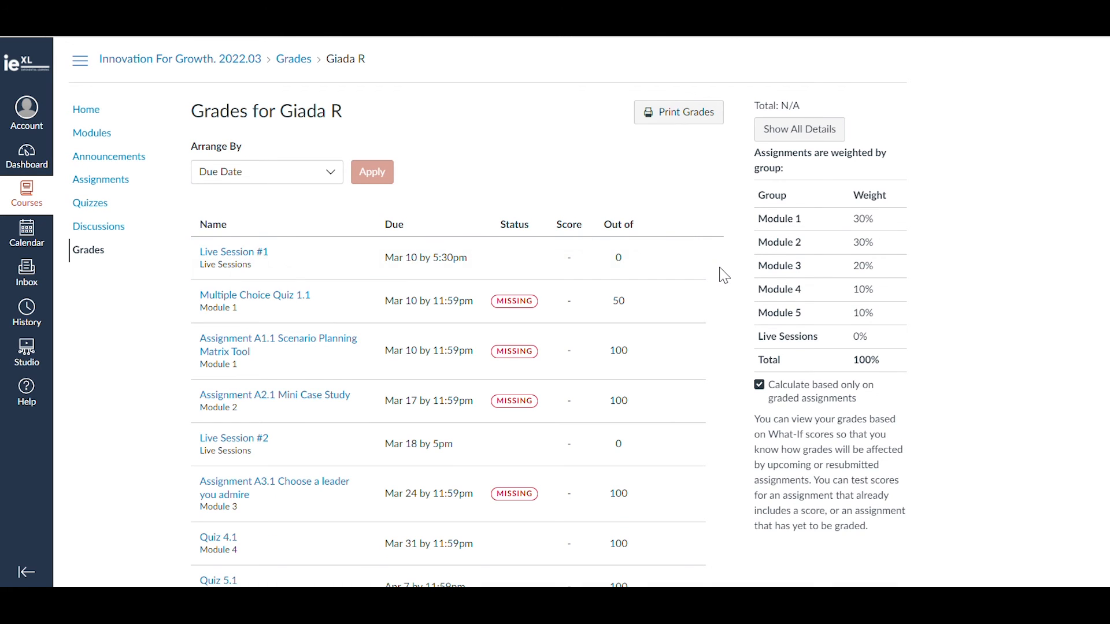
scroll("down", 3)
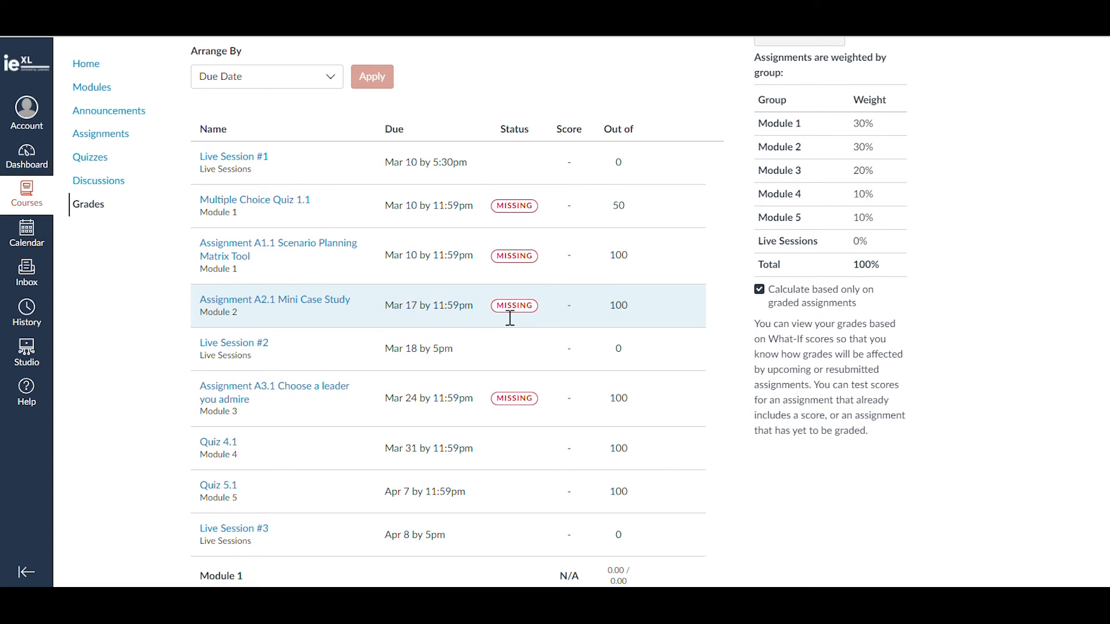
mouse_move(541, 316)
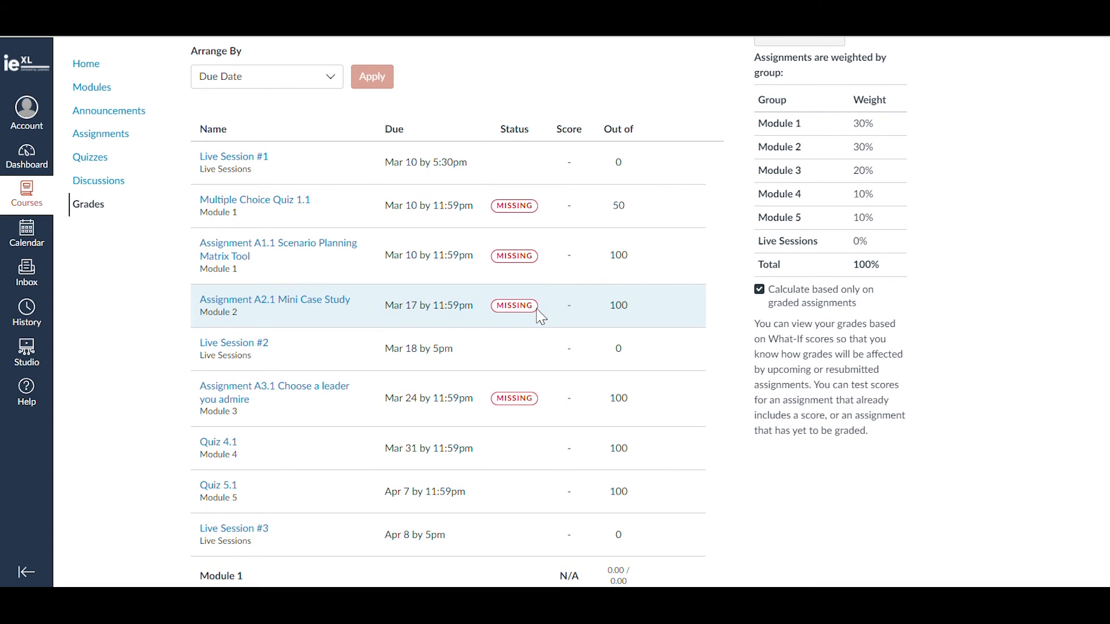
mouse_move(26, 233)
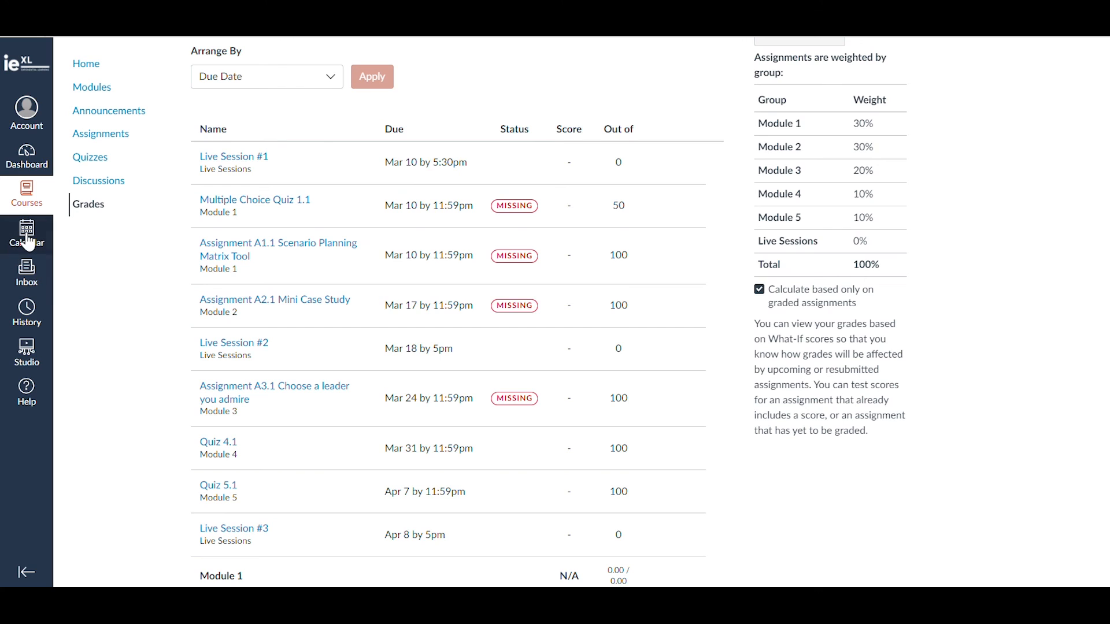
left_click(26, 234)
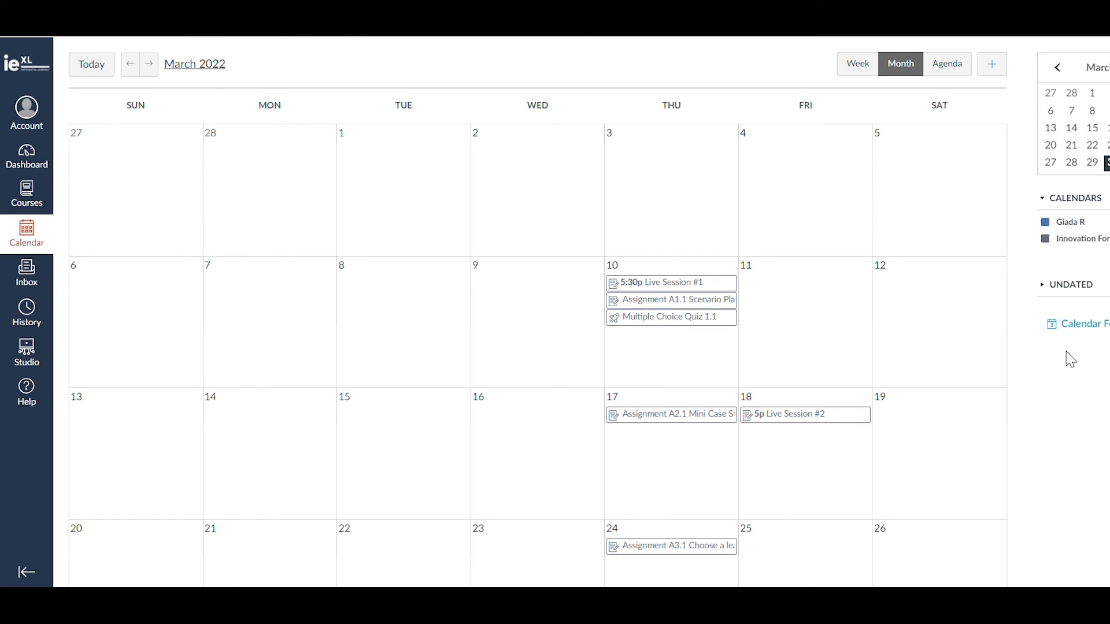
mouse_move(697, 348)
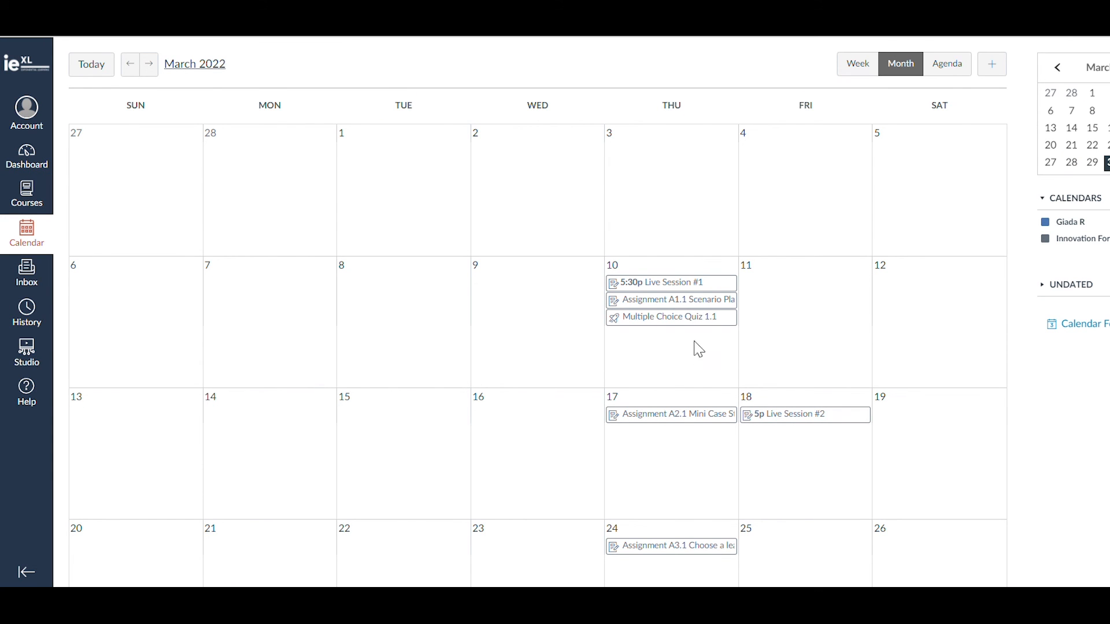
scroll("down", 3)
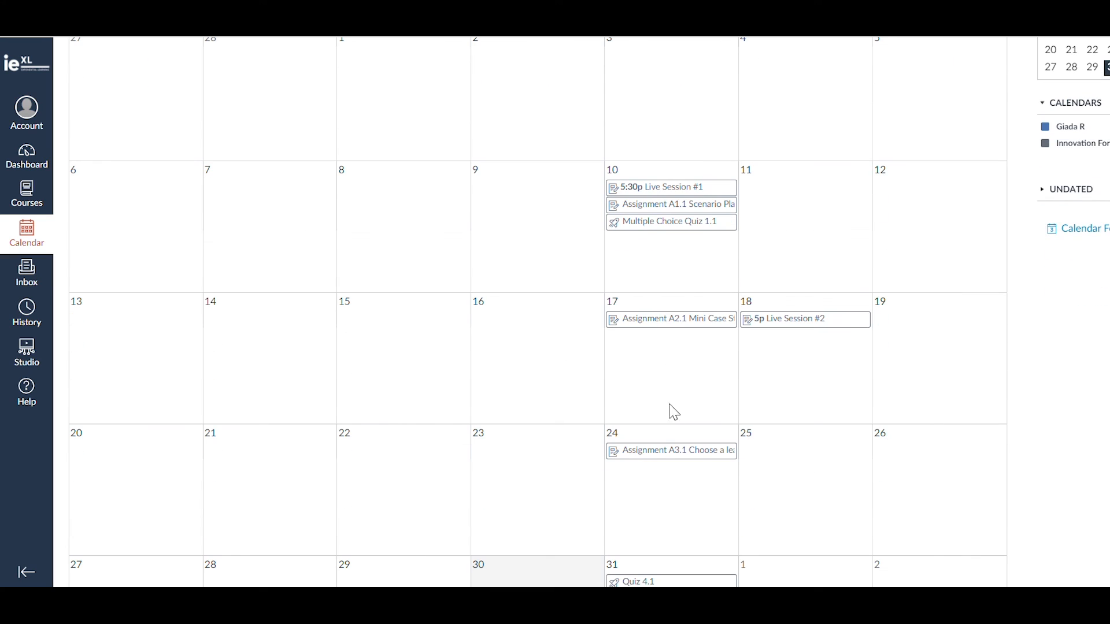
left_click(26, 273)
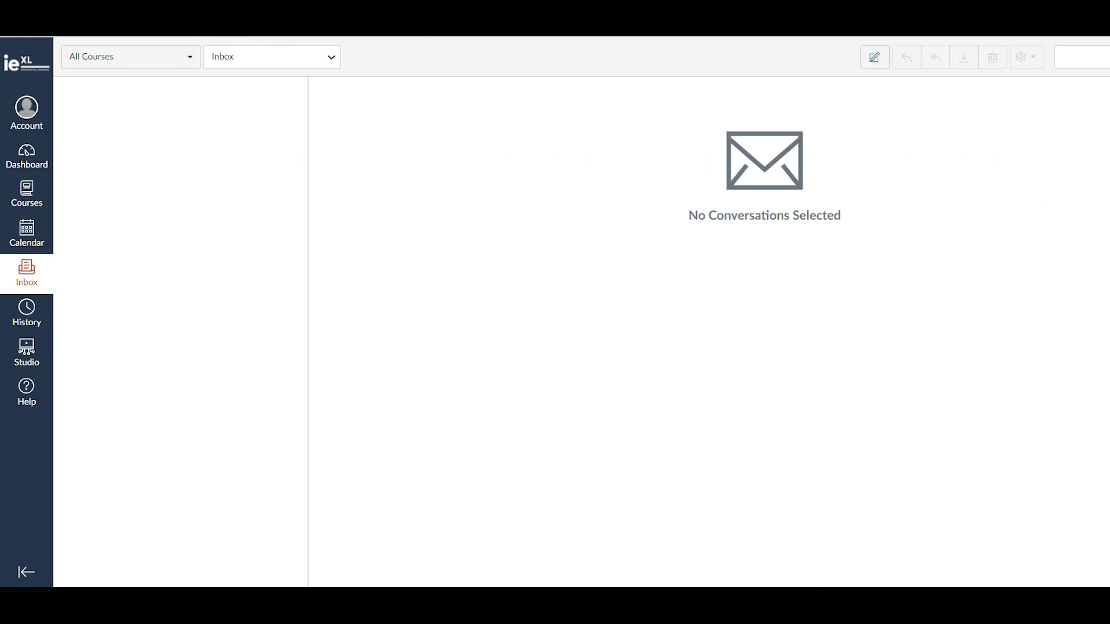
mouse_move(327, 69)
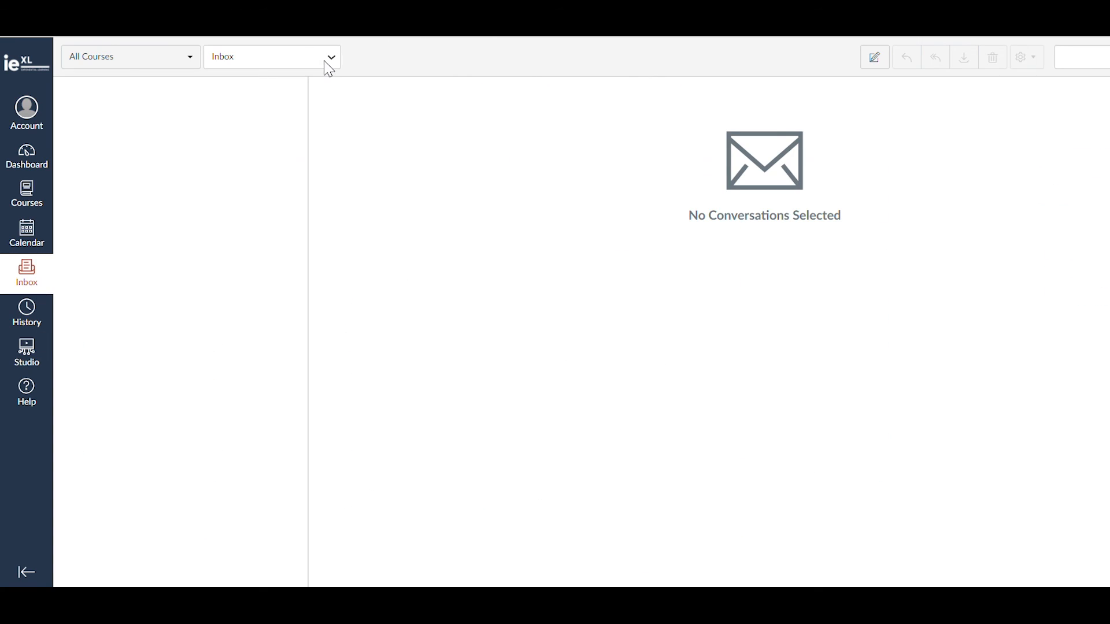
- Open a blank Compose Message dialog from the Inbox toolbar
left_click(874, 56)
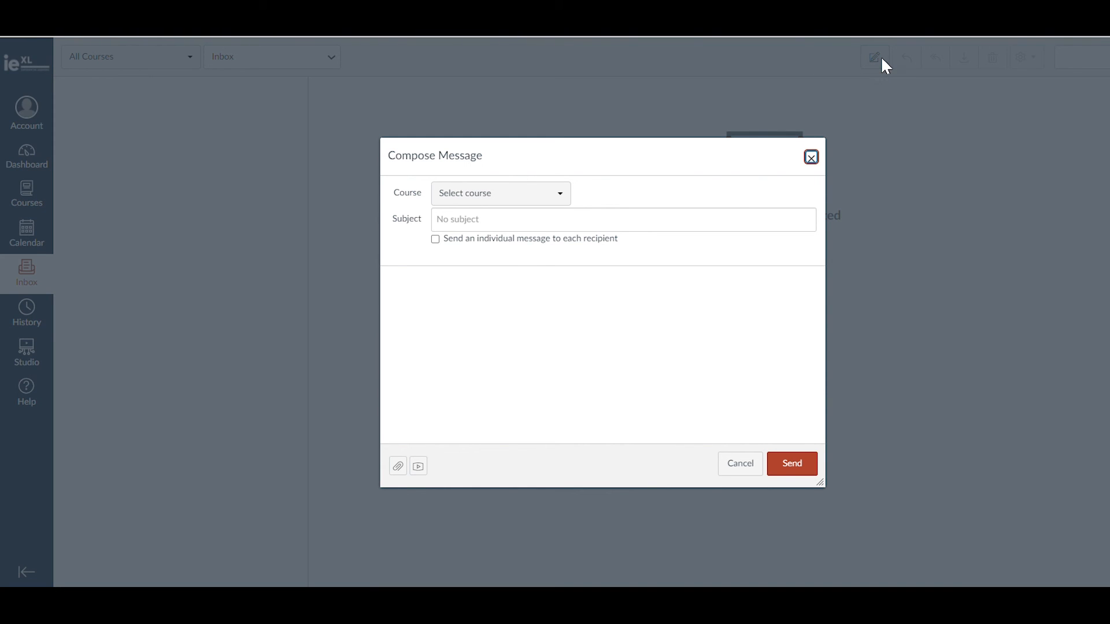